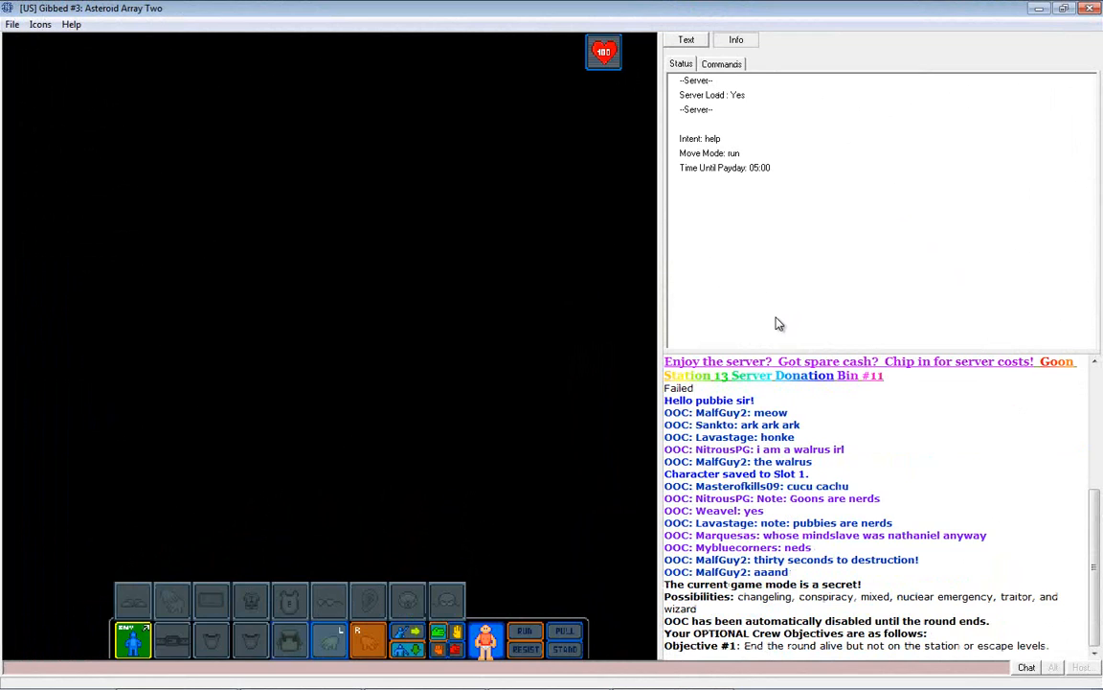
mouse_move(598, 345)
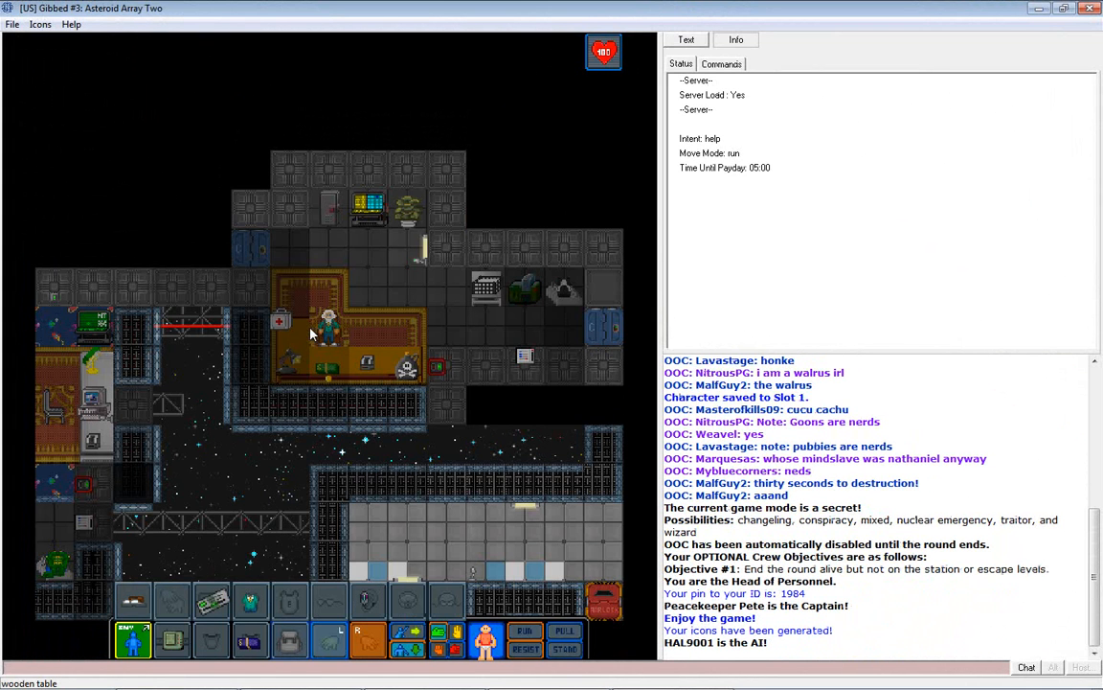
mouse_move(340, 338)
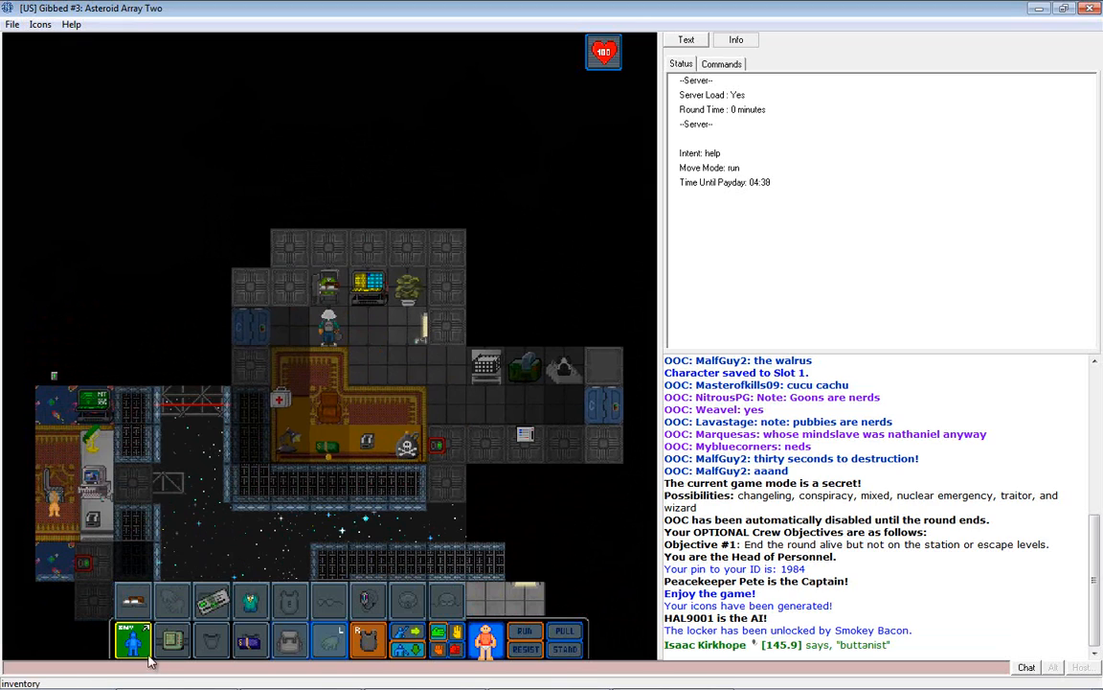
Walk the Head of Personnel into the customs room beside the Identification Computer.
right_click(326, 287)
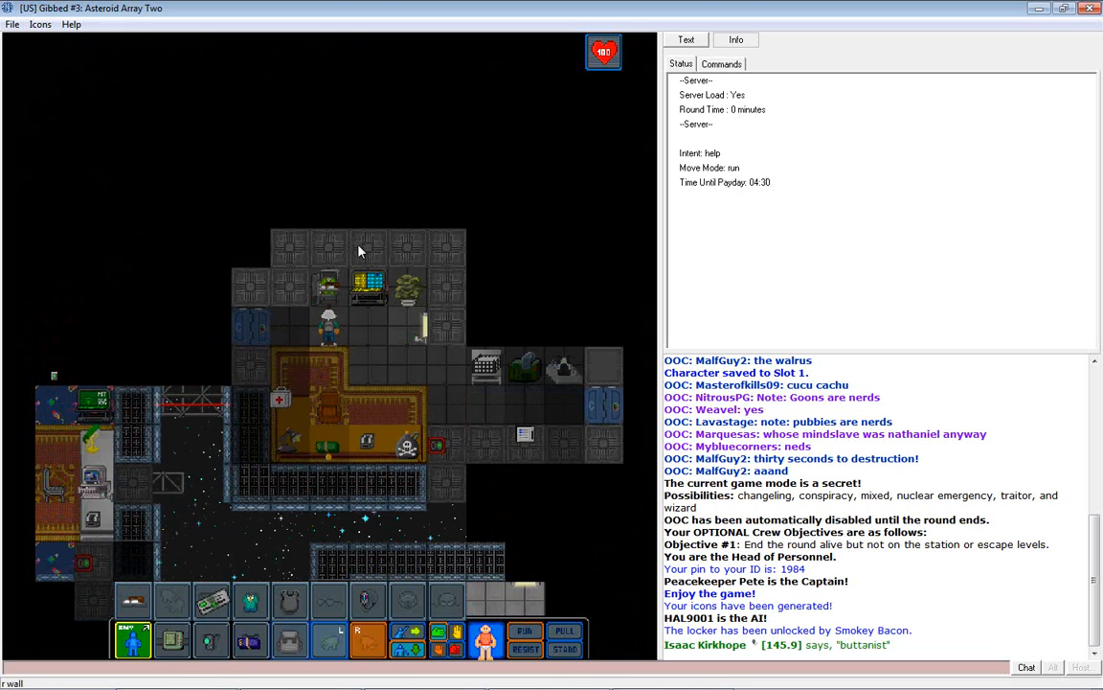
right_click(329, 285)
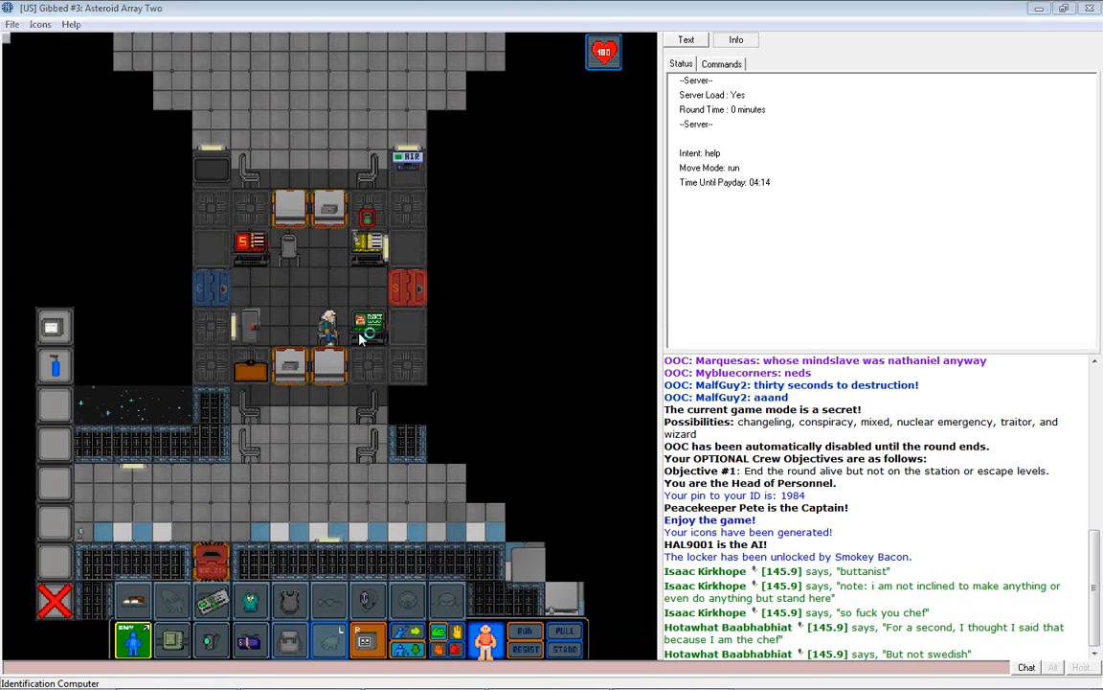
Open the Identification Card Modifier with the Head of Personnel's ID inserted.
left_click(370, 324)
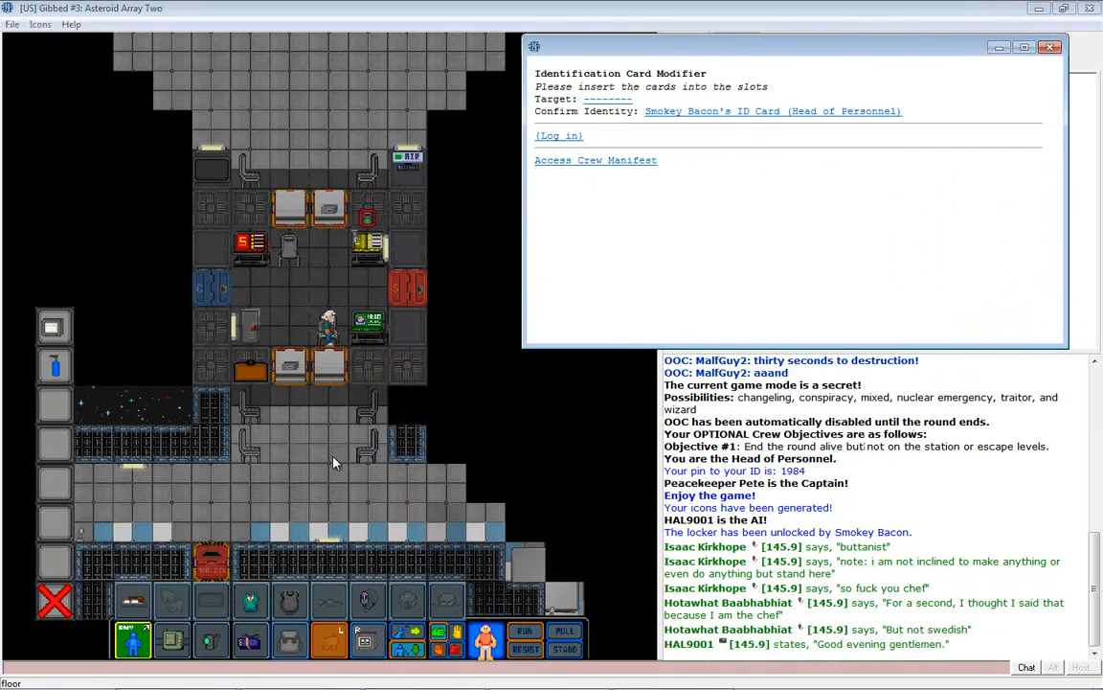
mouse_move(327, 488)
type(":D")
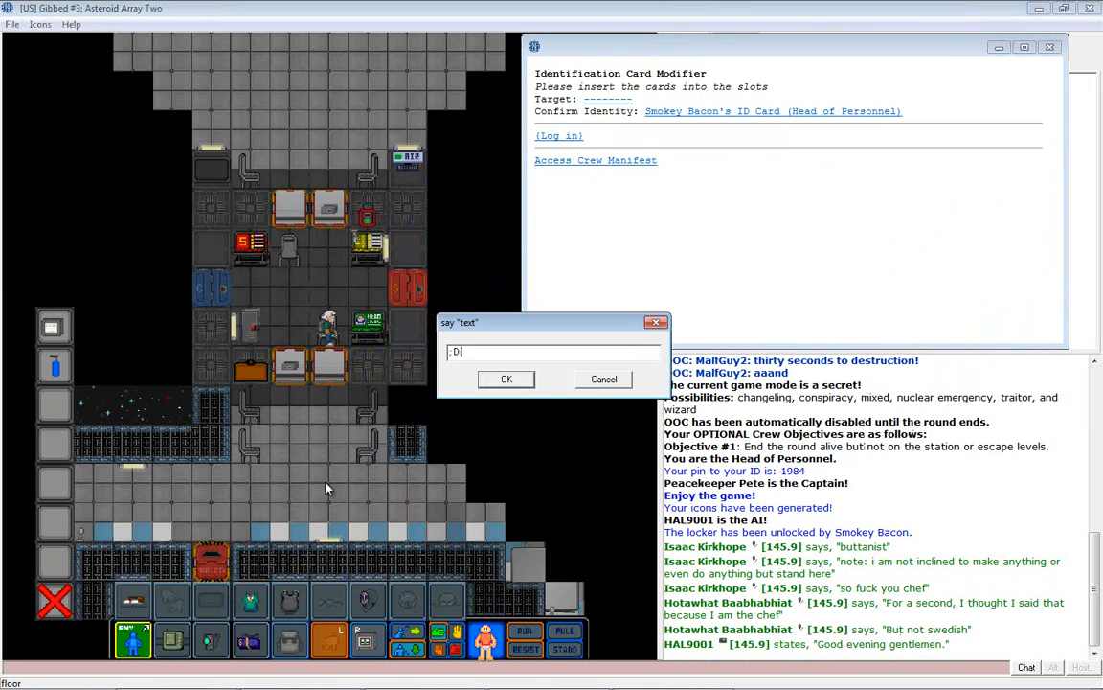
Broadcast the promotions-at-customs advertisement for those who didn't get their desired job.
type("idn't get the job you want")
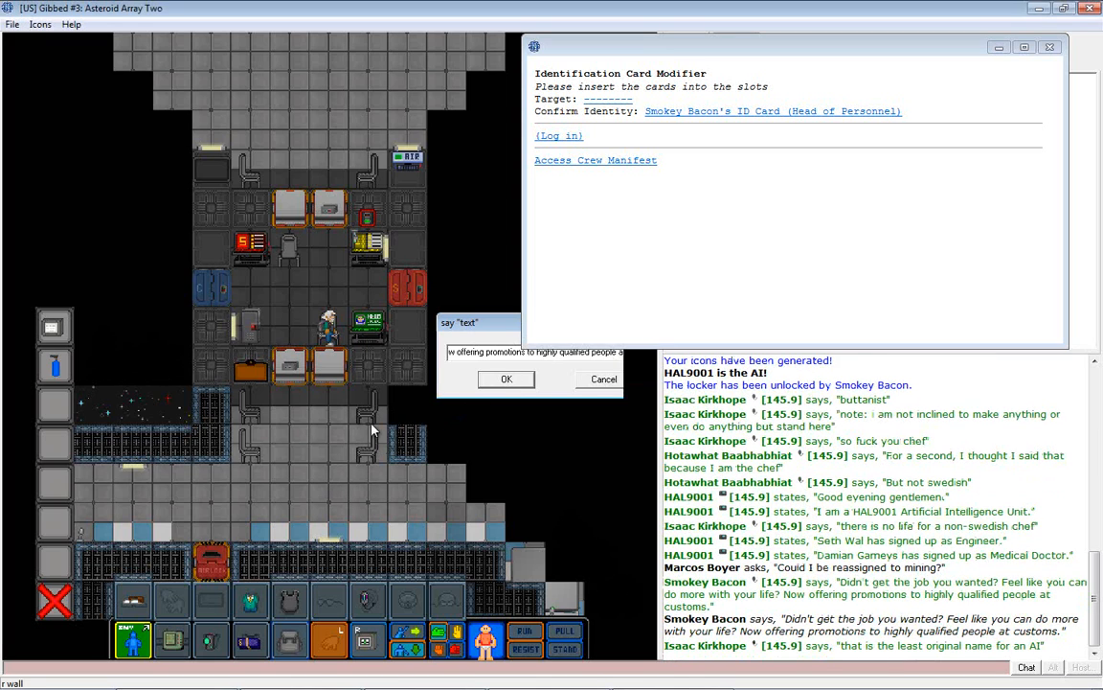
mouse_move(570, 510)
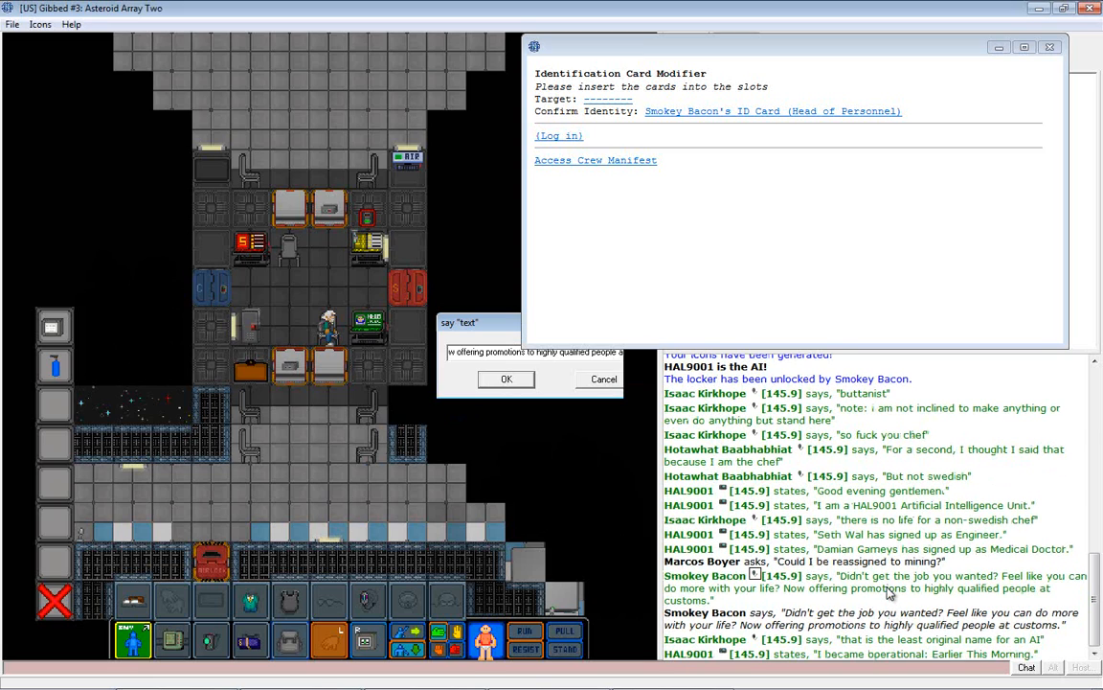
mouse_move(896, 587)
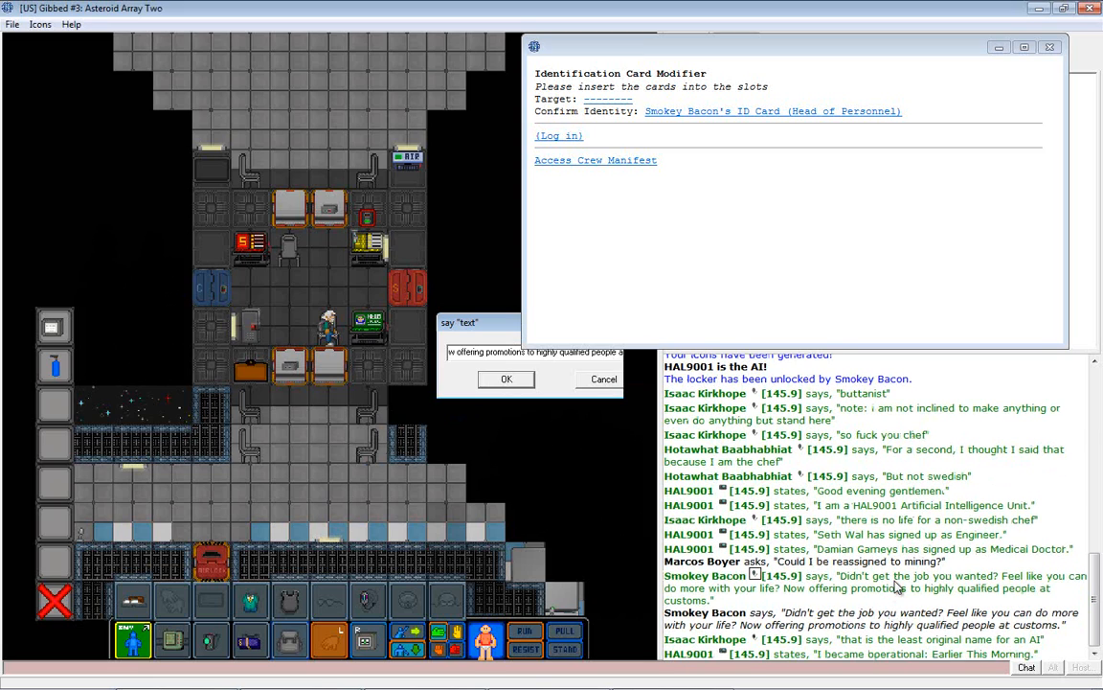
mouse_move(845, 598)
type("What do you want out of you")
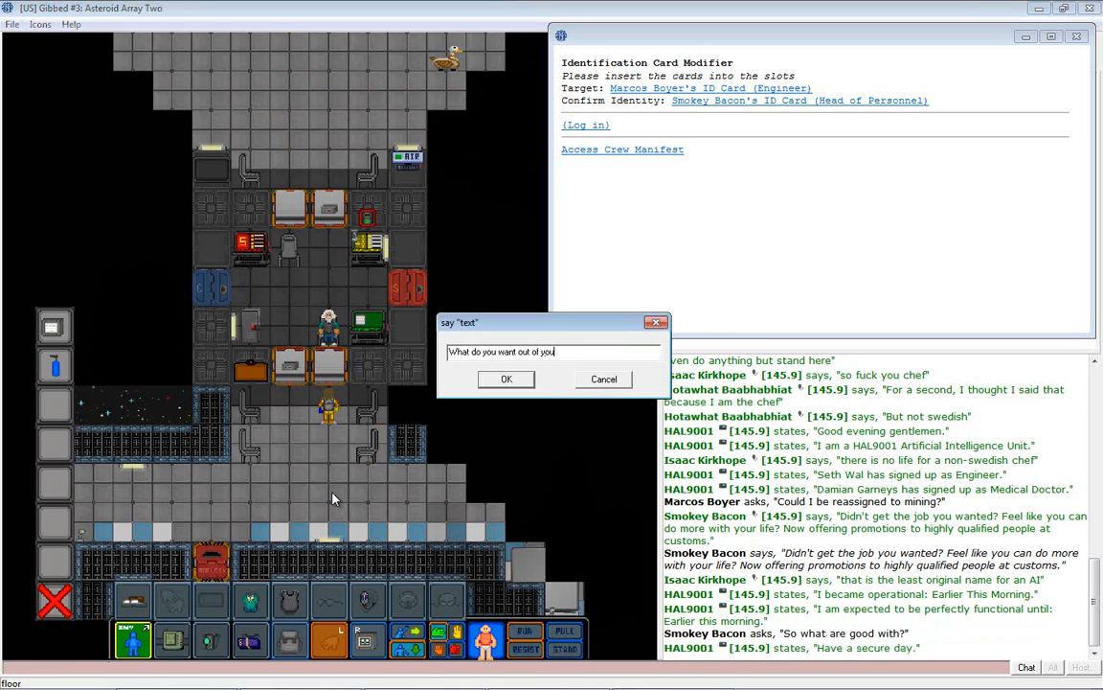
Load the engineer's ID card and ask "What do you want out of your life?".
left_click(506, 378)
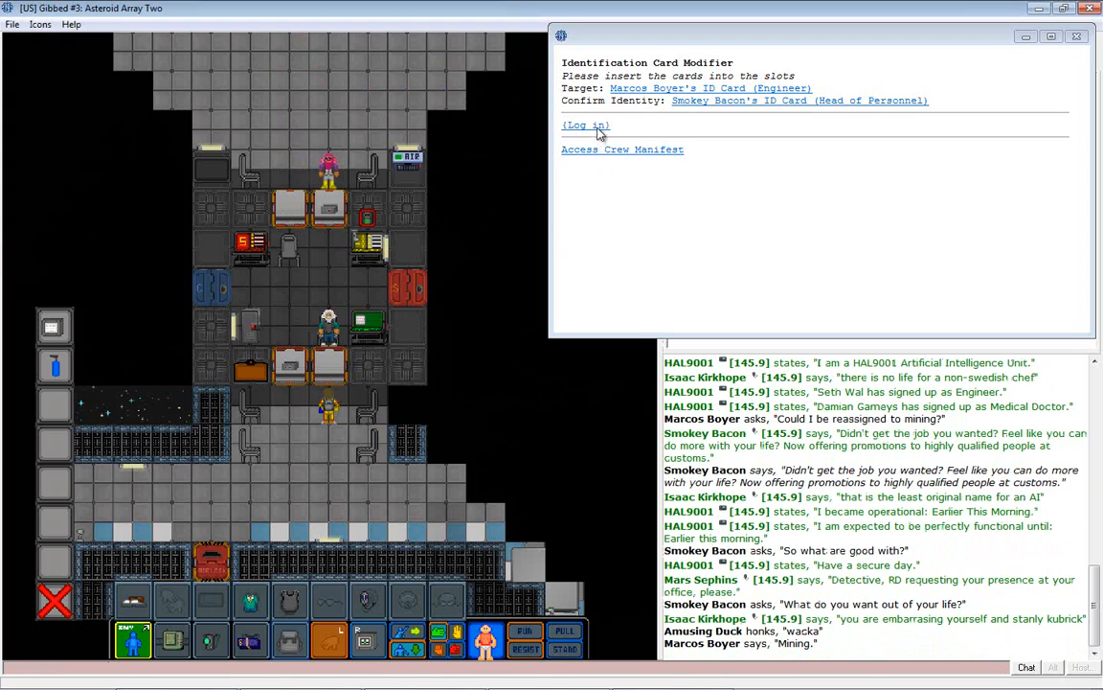
Log in to the card modifier and open the Custom assignment prompt for the engineer.
left_click(585, 125)
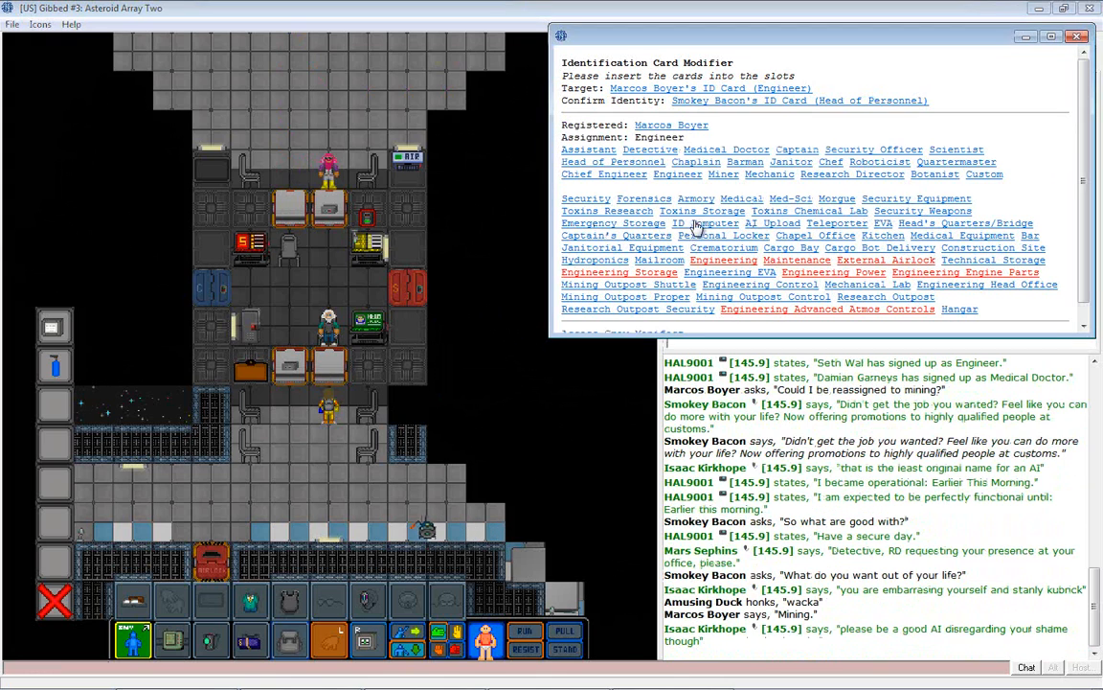
mouse_move(866, 246)
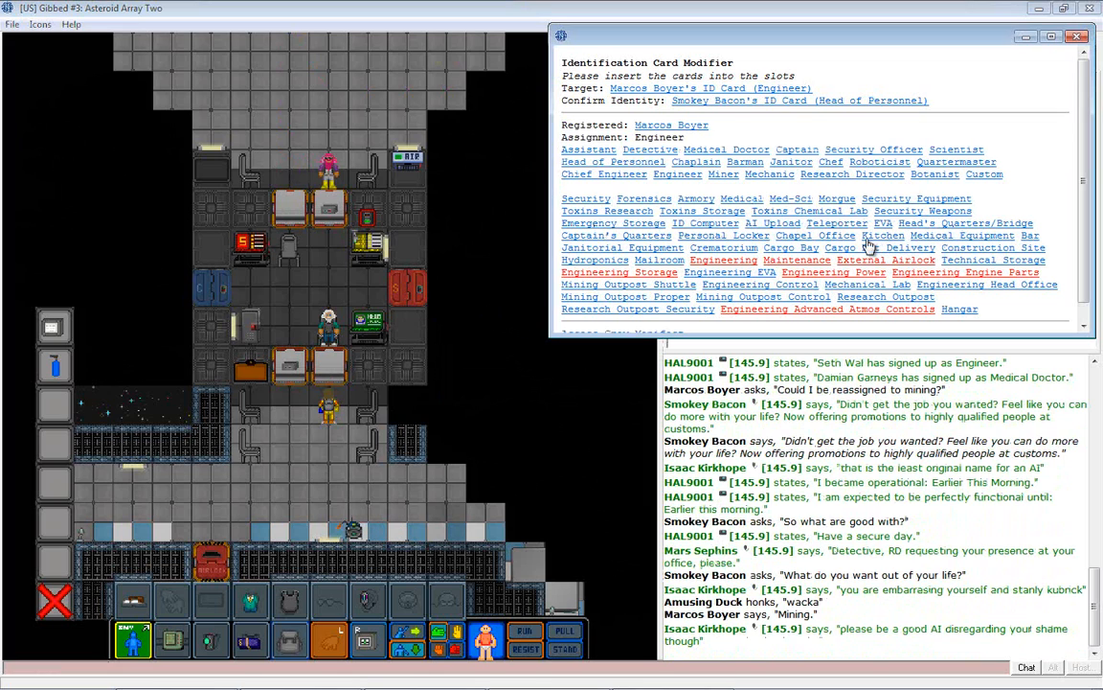
mouse_move(680, 264)
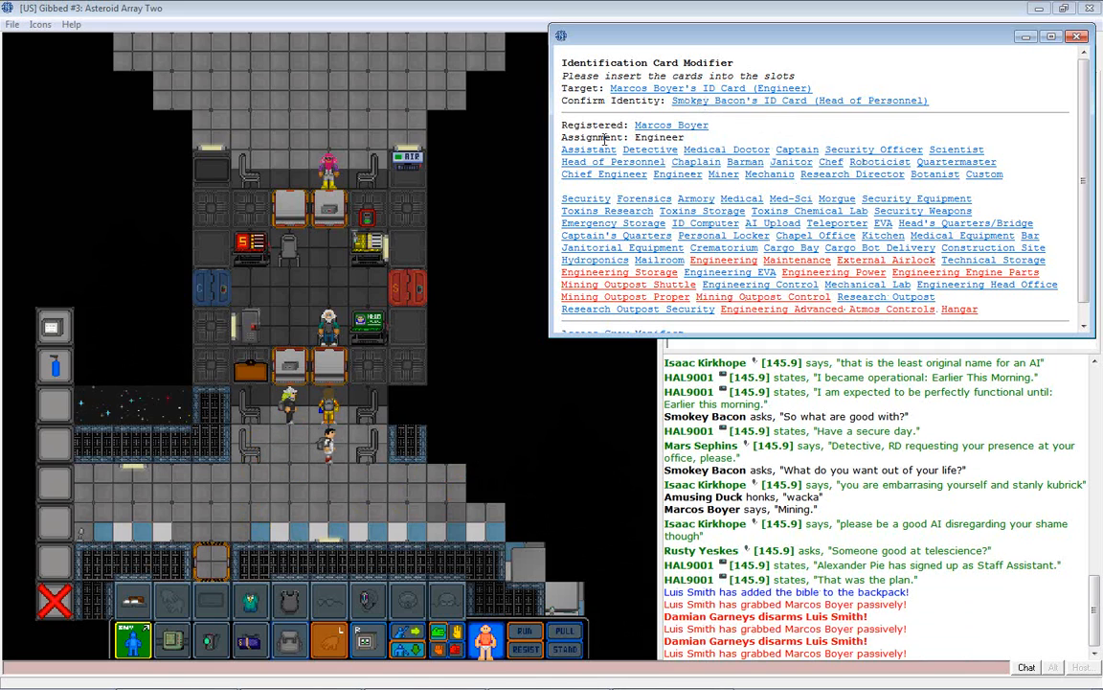
left_click(985, 174)
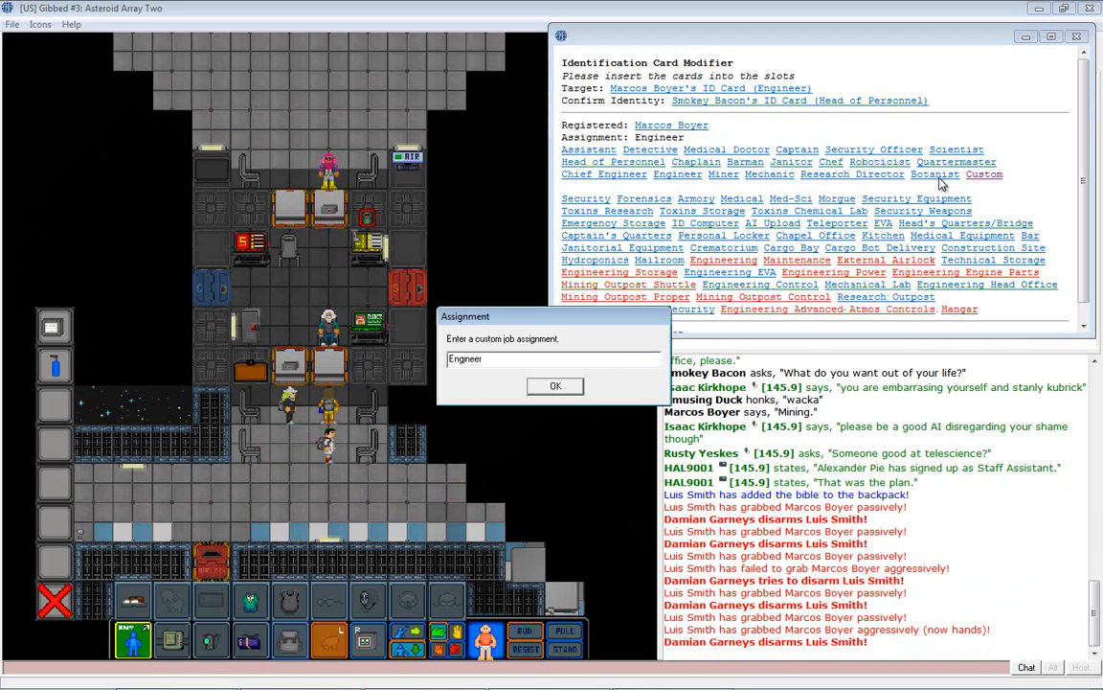
Assign the engineer's card the custom job 'Miner' and eject it.
type("Miner")
left_click(505, 667)
type("sa")
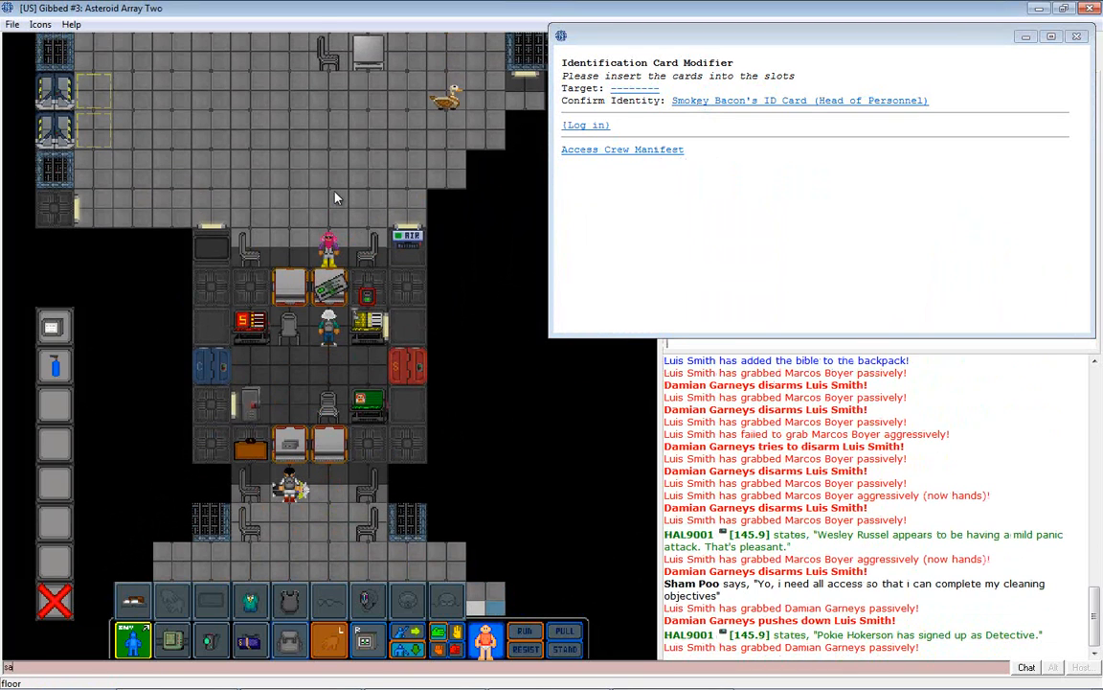
Ask the janitor "Full access?" in chat.
type("Full a")
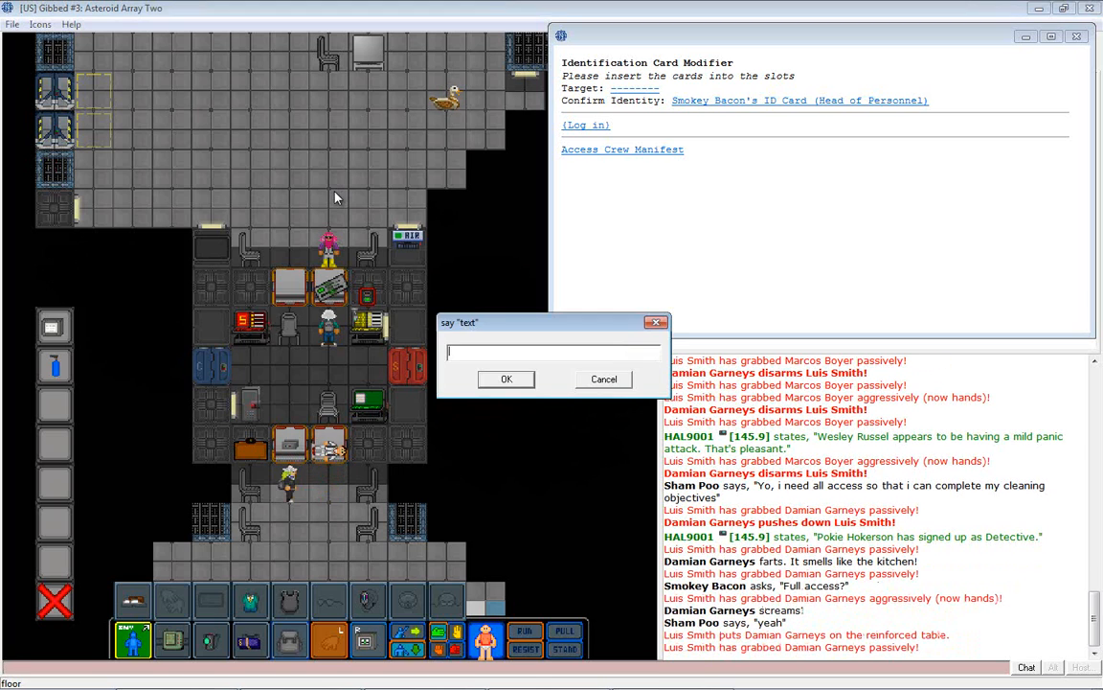
left_click(604, 378)
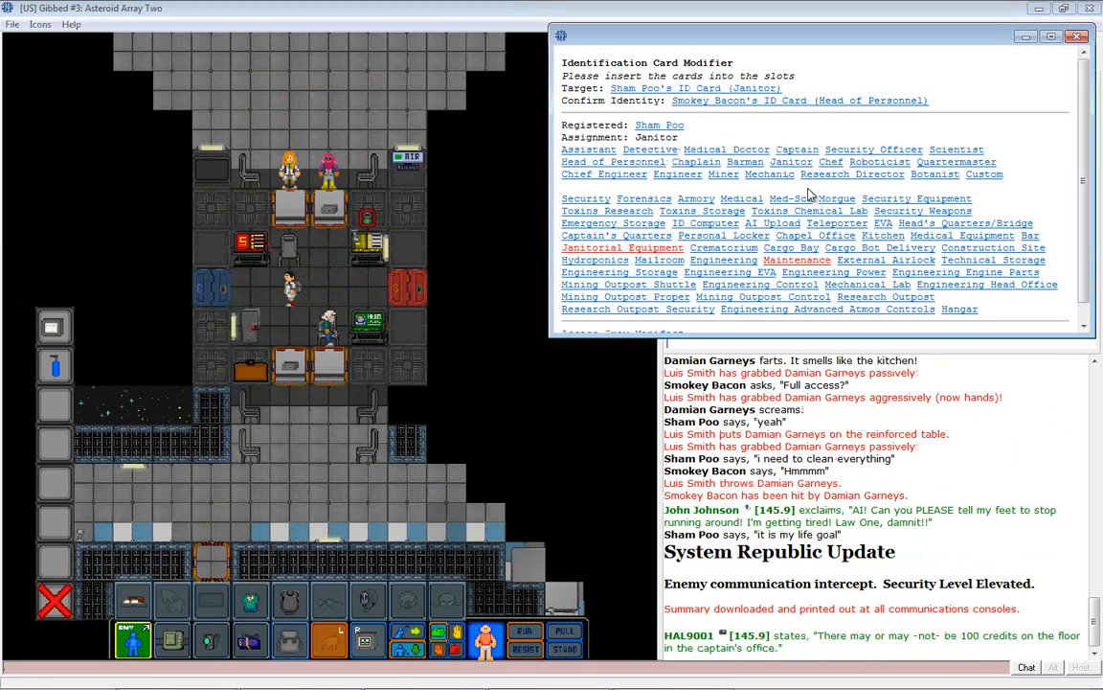
mouse_move(813, 195)
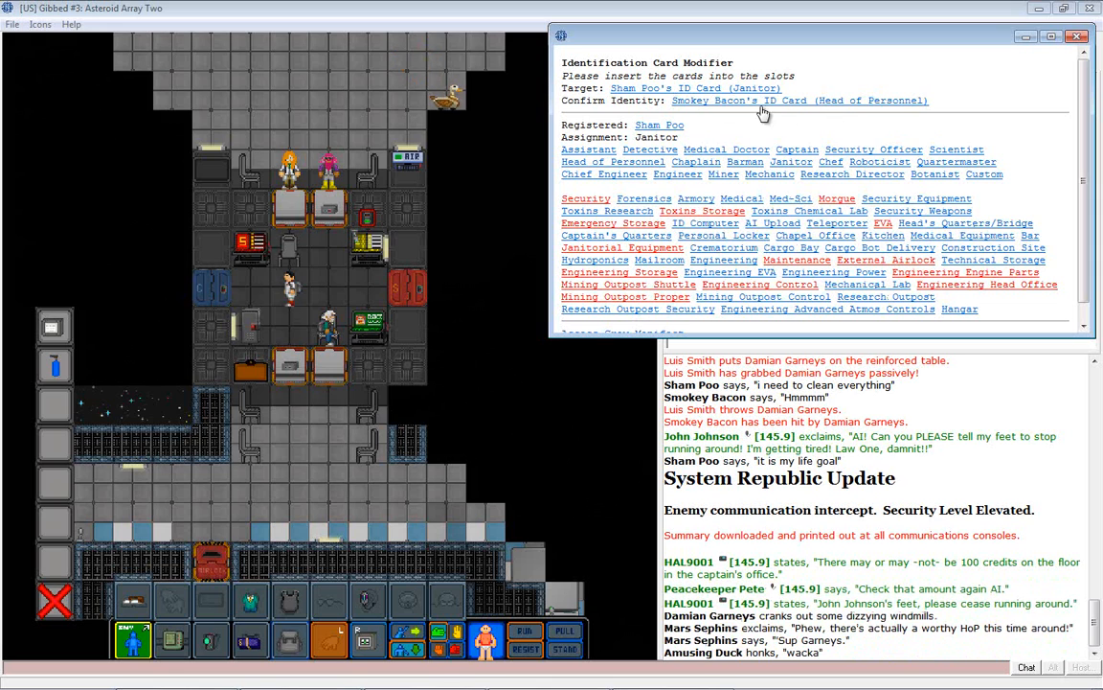
Retitle the janitor's card to the custom job 'Hallway Wa...' and eject it.
left_click(985, 174)
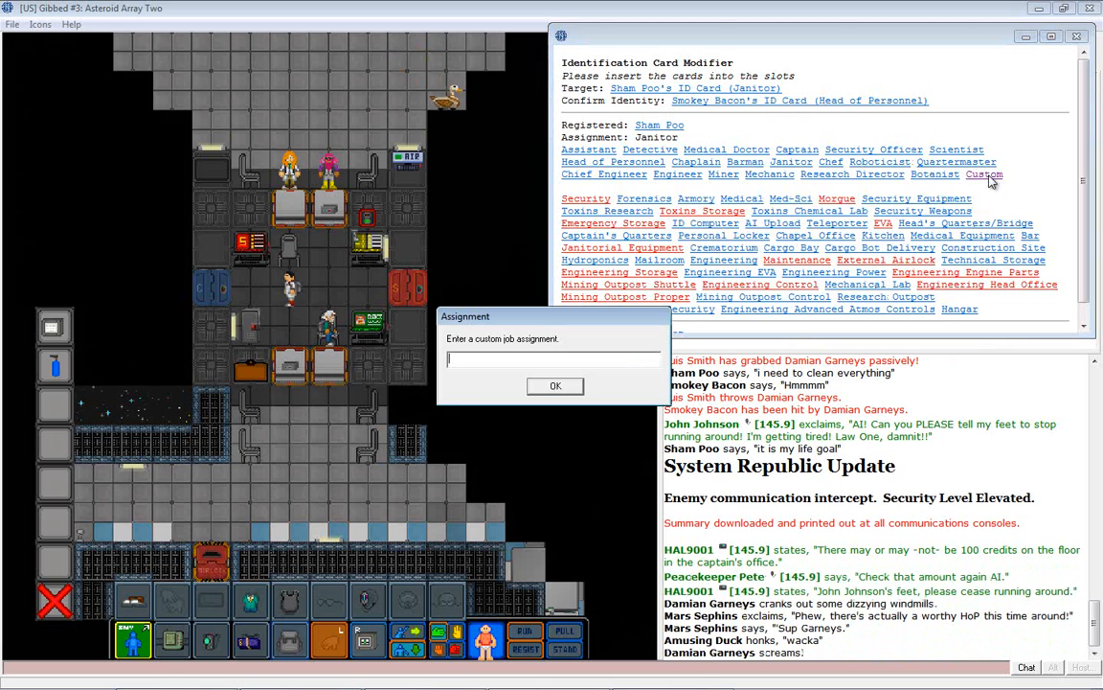
type("Hallway Wa")
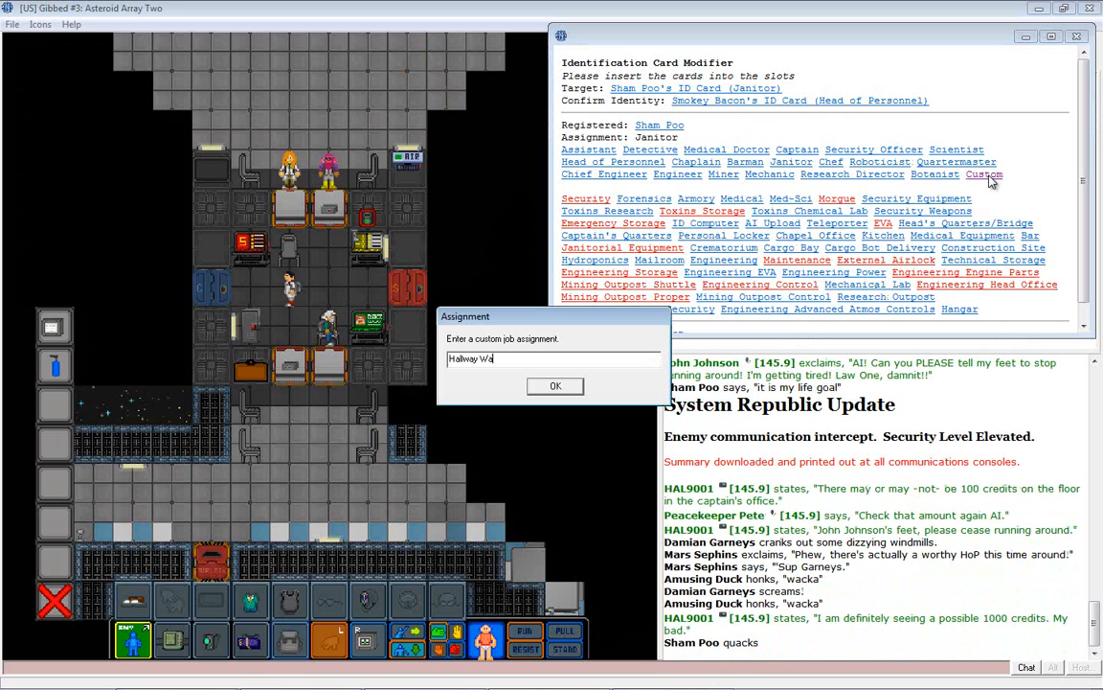
left_click(555, 385)
type("It's not all ac")
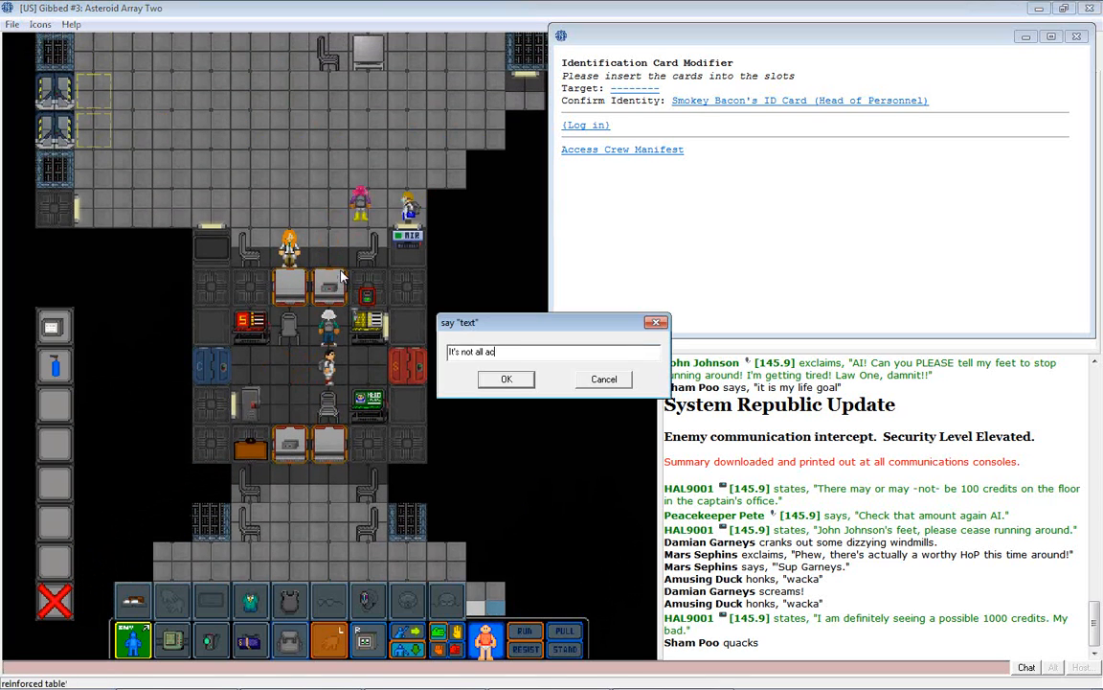
Tell the janitor "It's not all access" and ask "What's up Damien?".
left_click(506, 378)
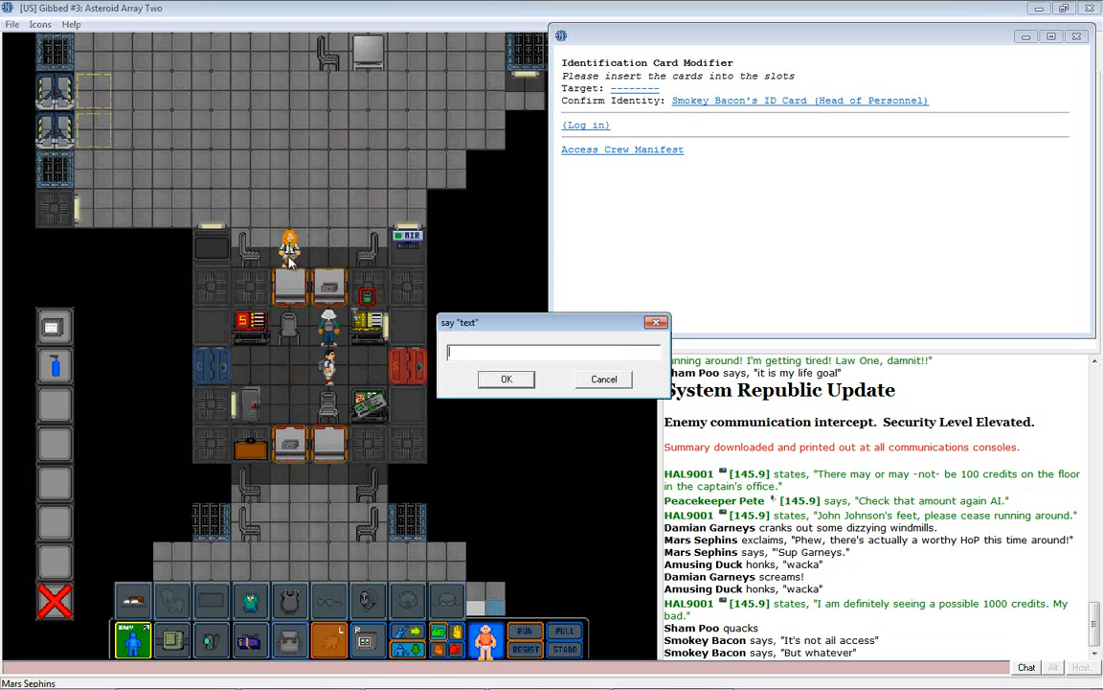
type("What's up Damien?")
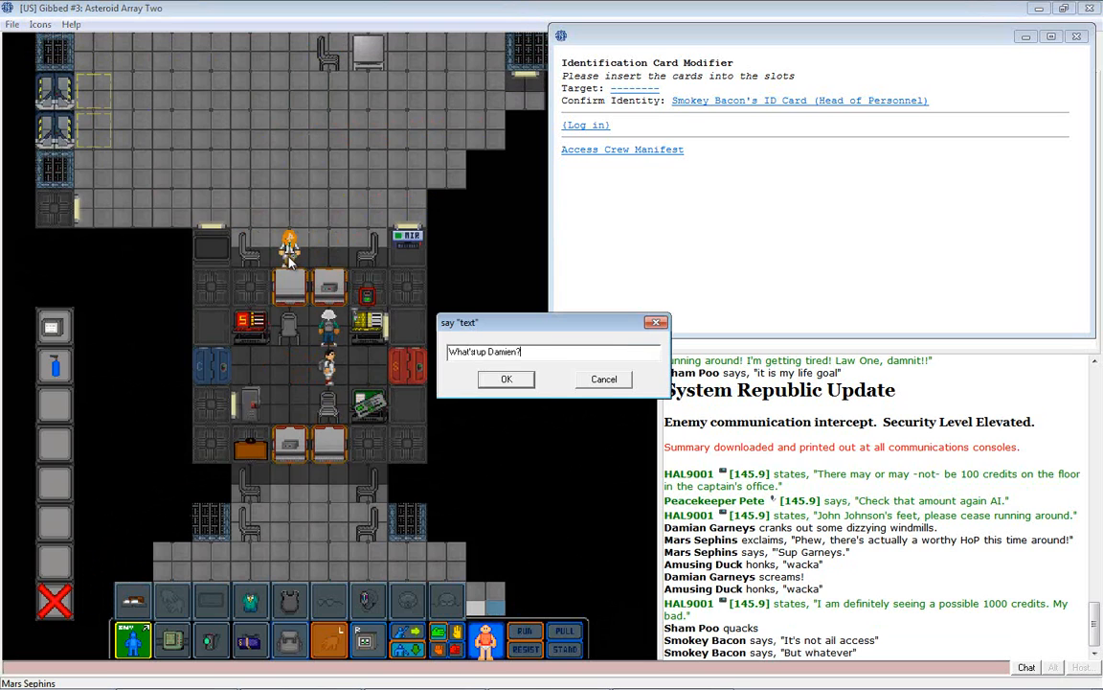
left_click(505, 378)
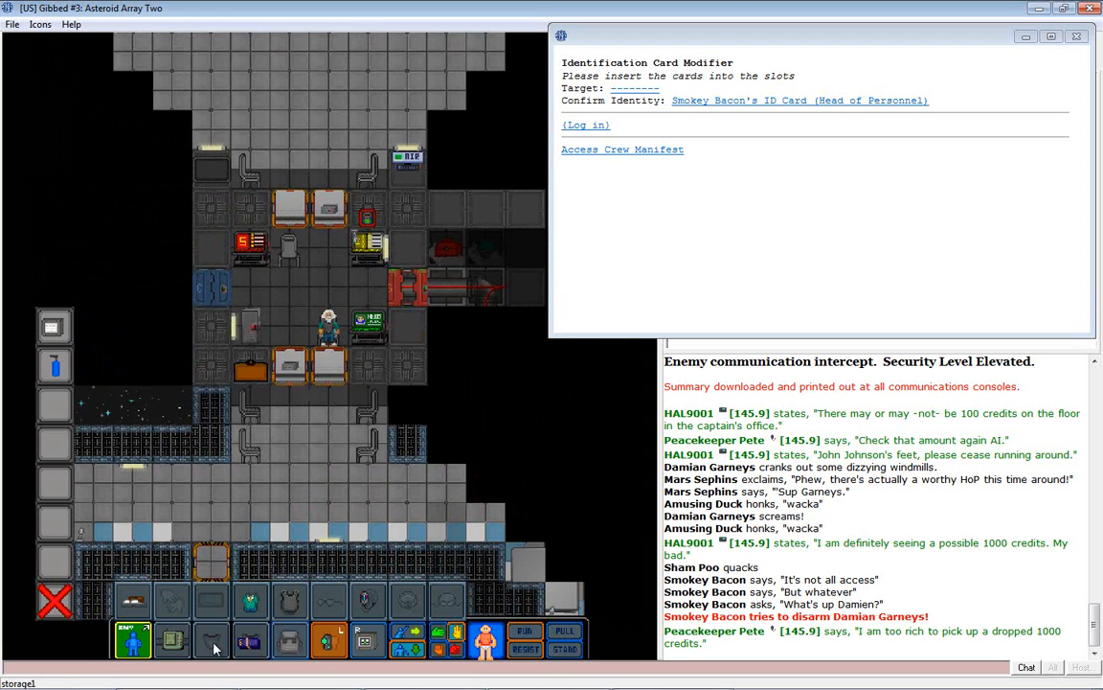
Radio "Promotions are cancled due to Damien Garneys" to the crew.
left_click(208, 640)
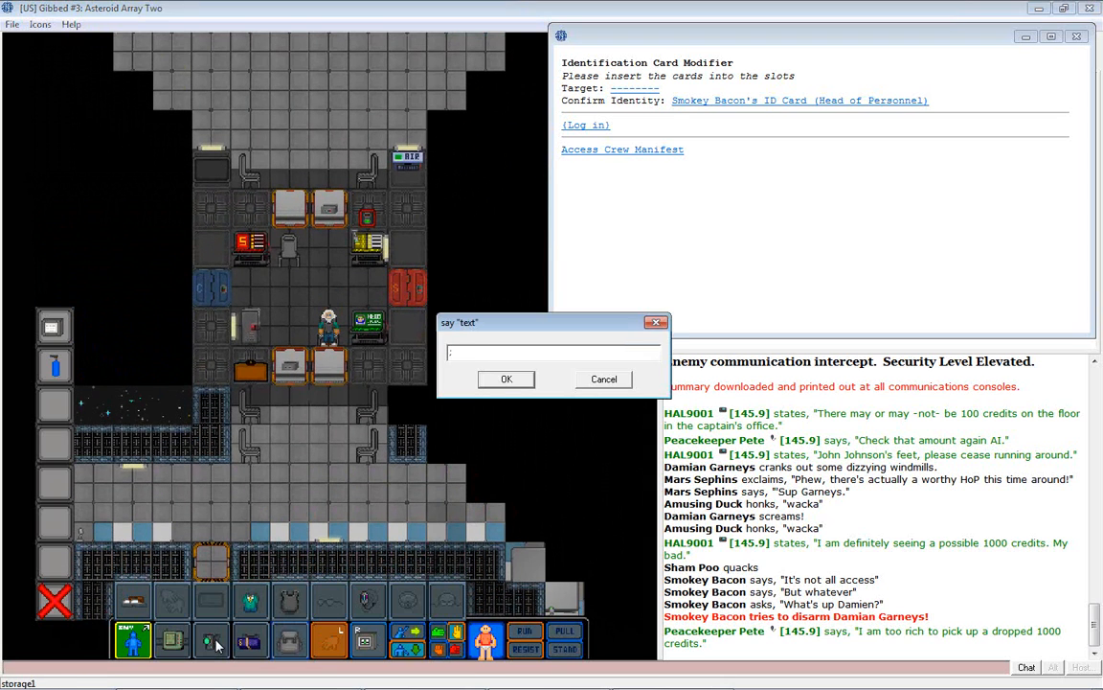
type("Promotions are cancled")
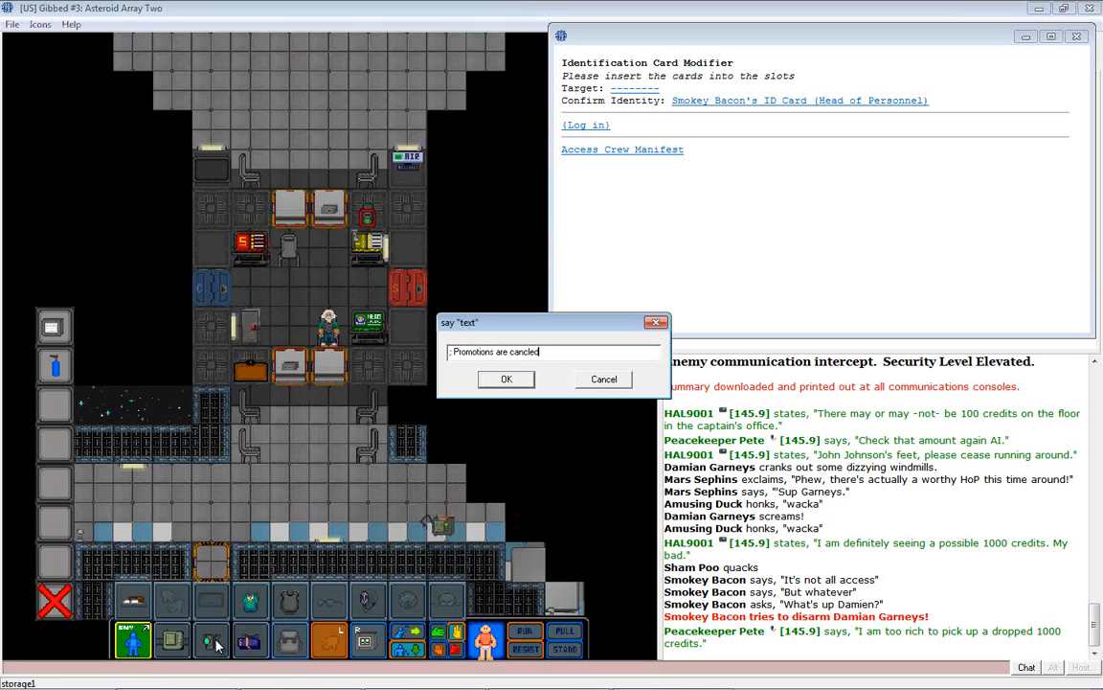
type("due to Damien Ga")
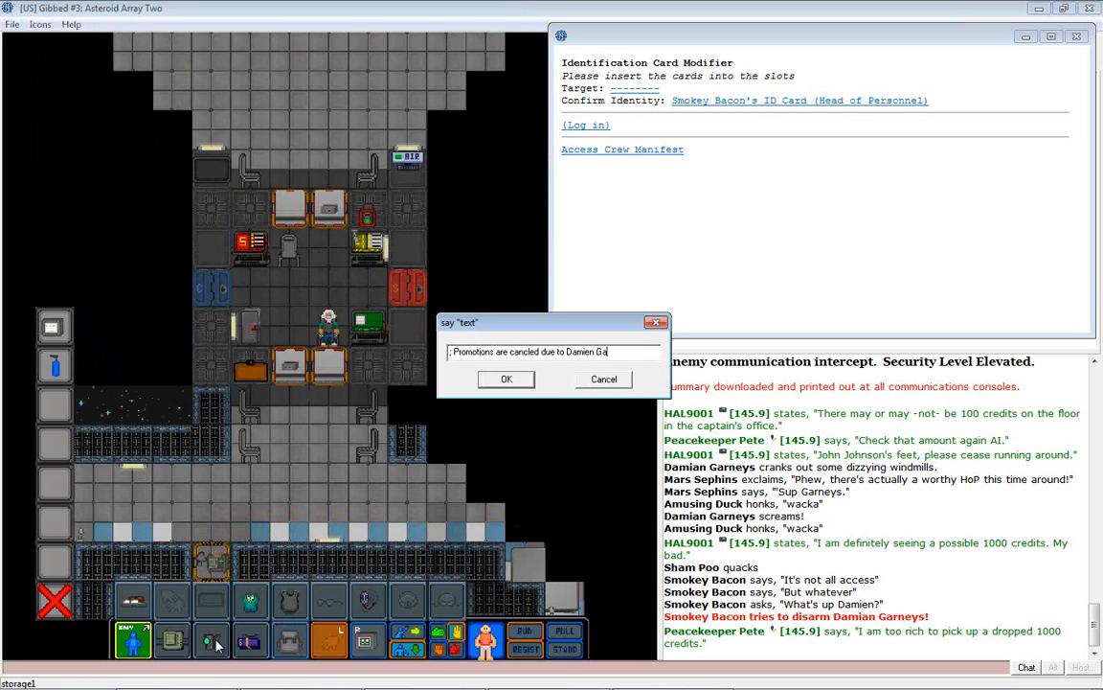
left_click(506, 379)
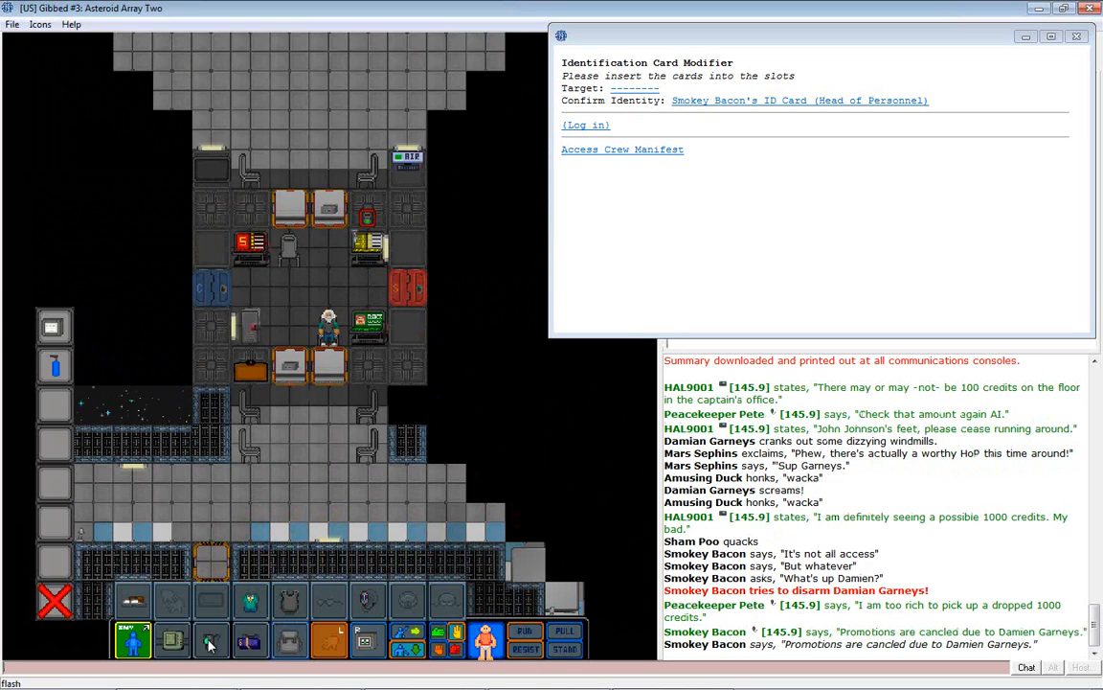
mouse_move(220, 488)
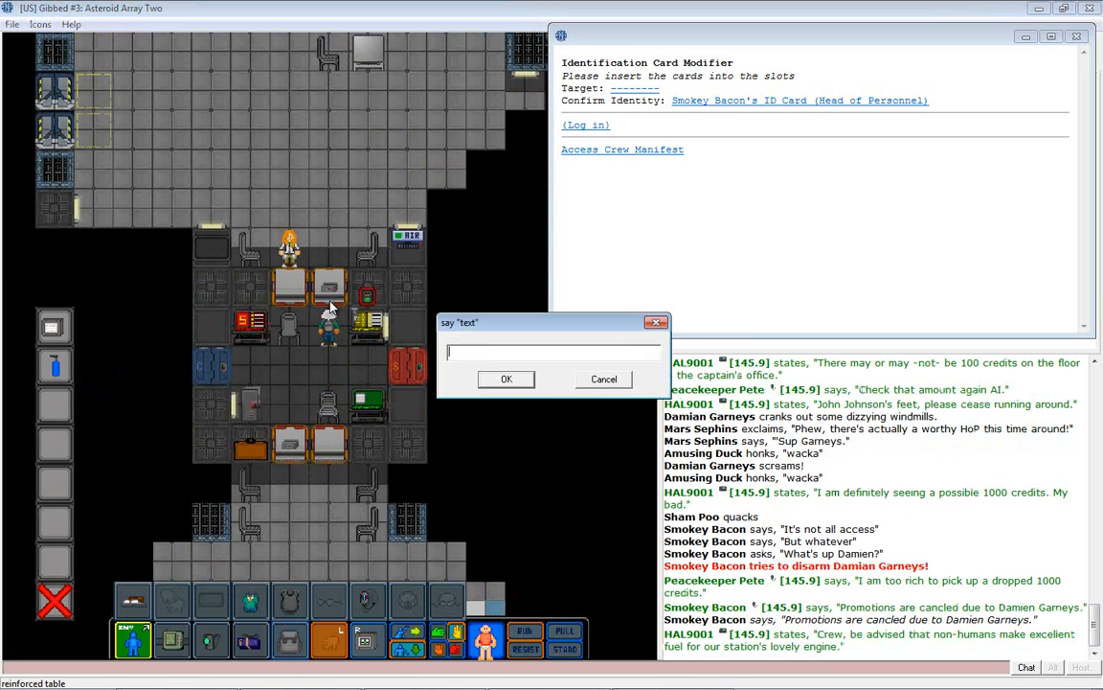
Ask 'Looking for a new job?', examine Mars Sephins, and send a spoken reply.
left_click(603, 379)
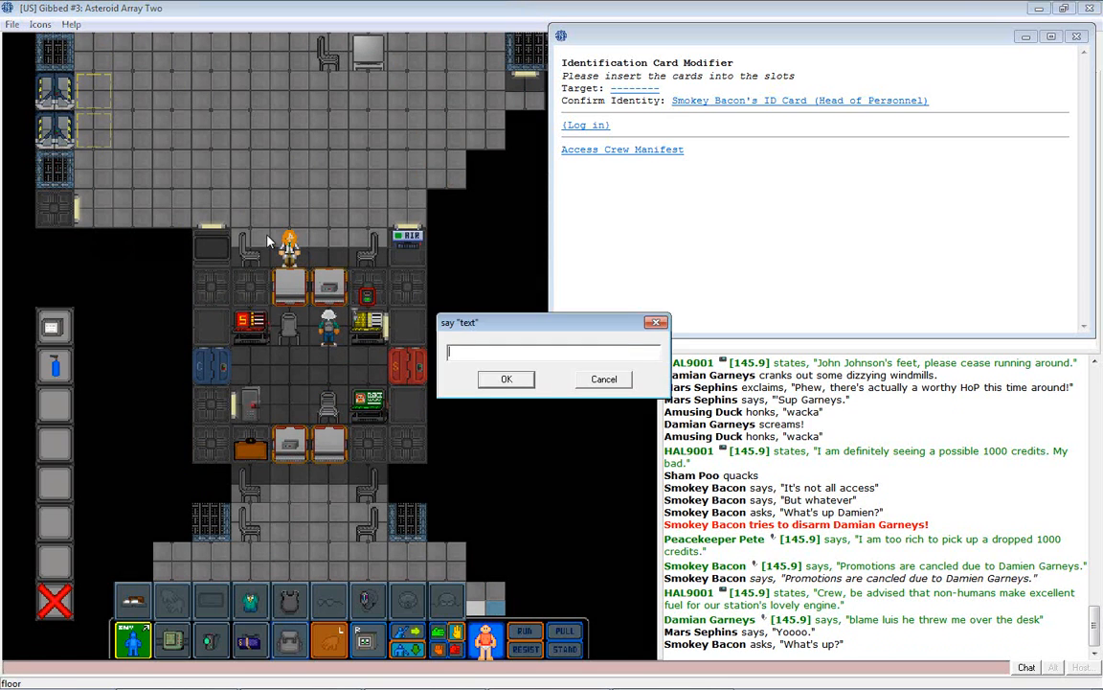
type("Looking for a new")
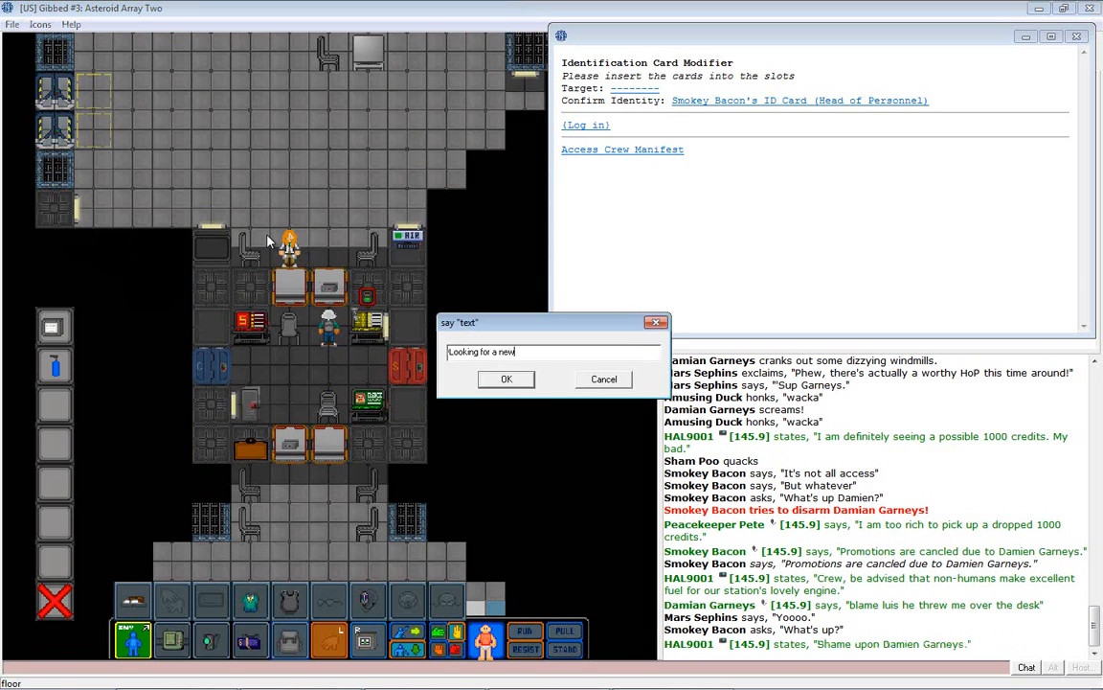
left_click(506, 378)
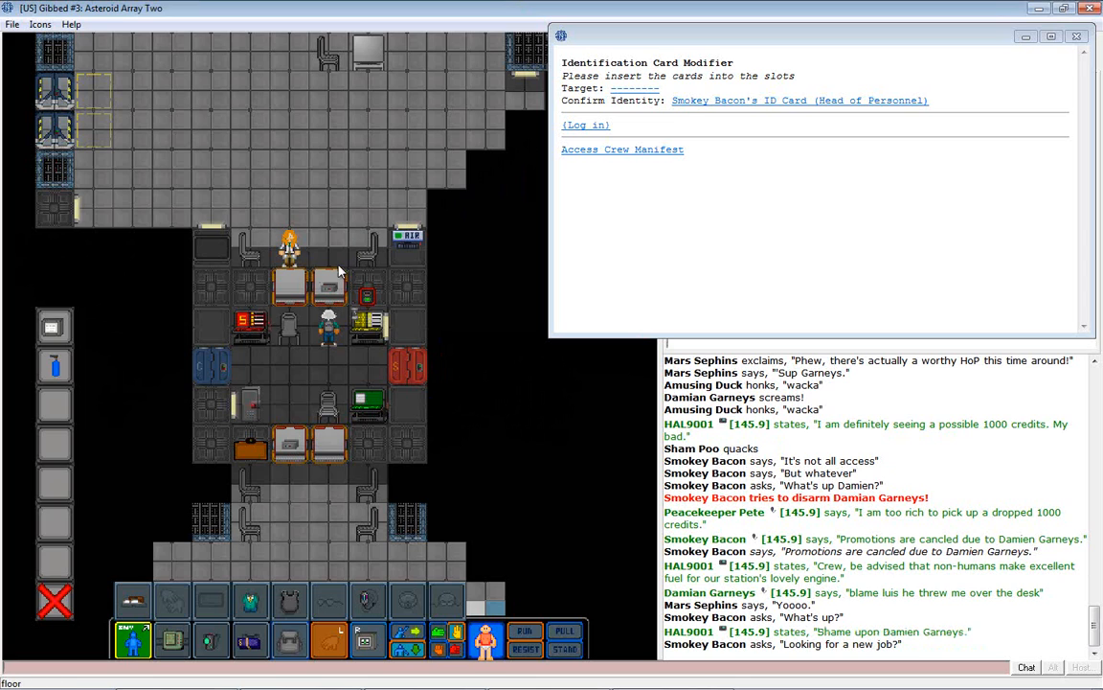
right_click(289, 247)
type("You have CE credi")
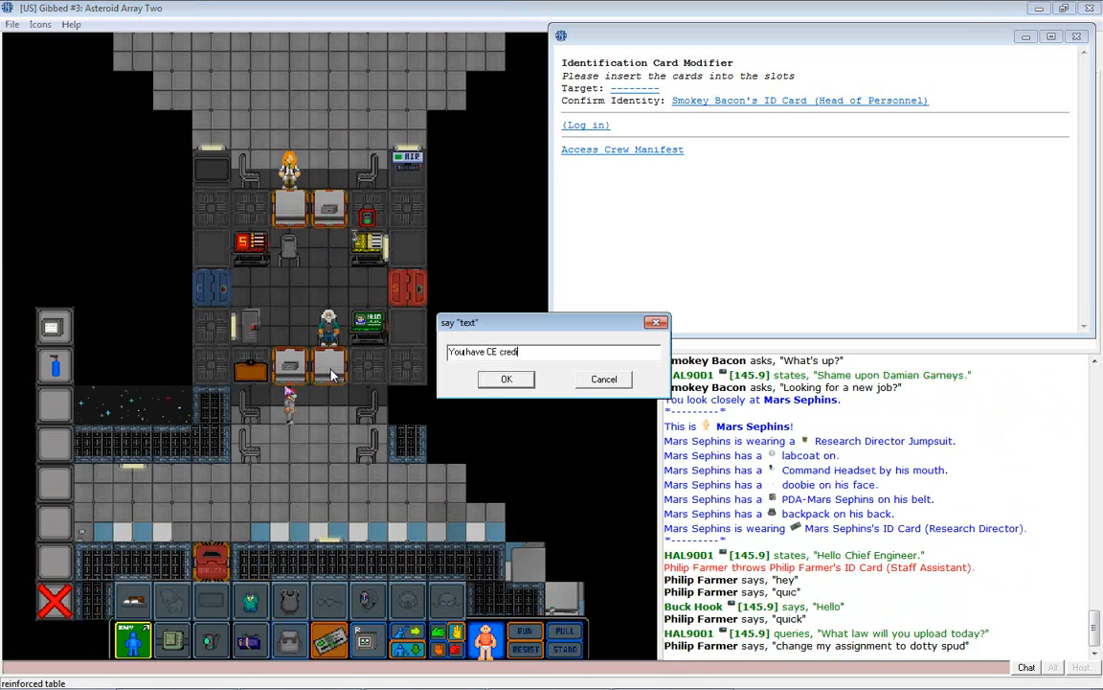
left_click(505, 379)
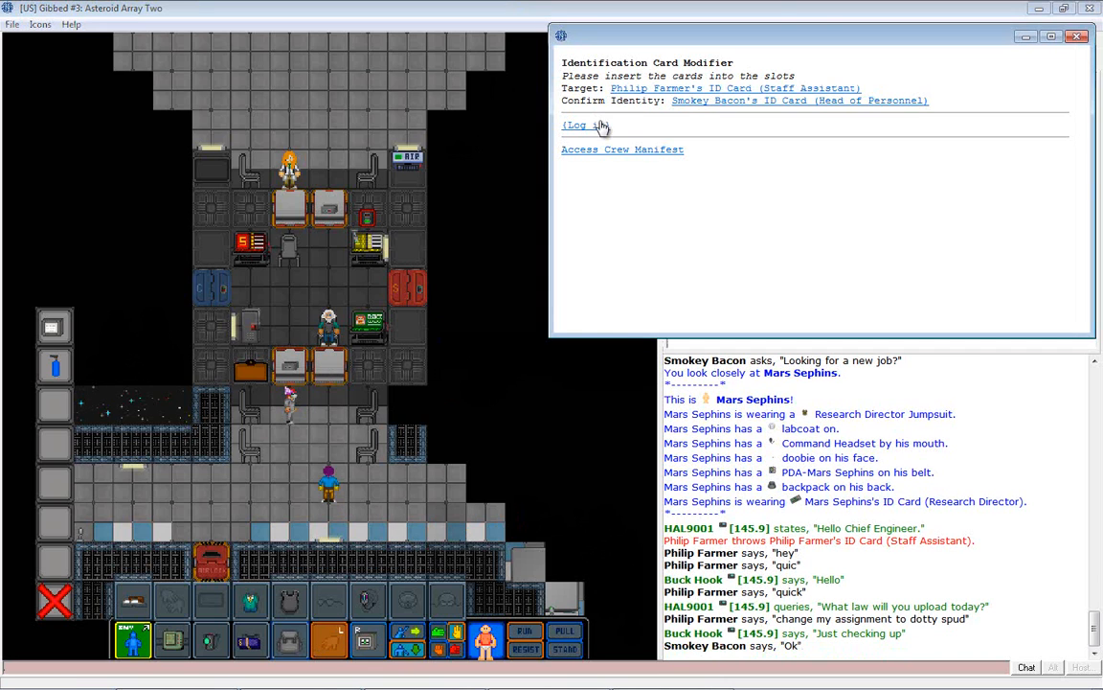
left_click(576, 125)
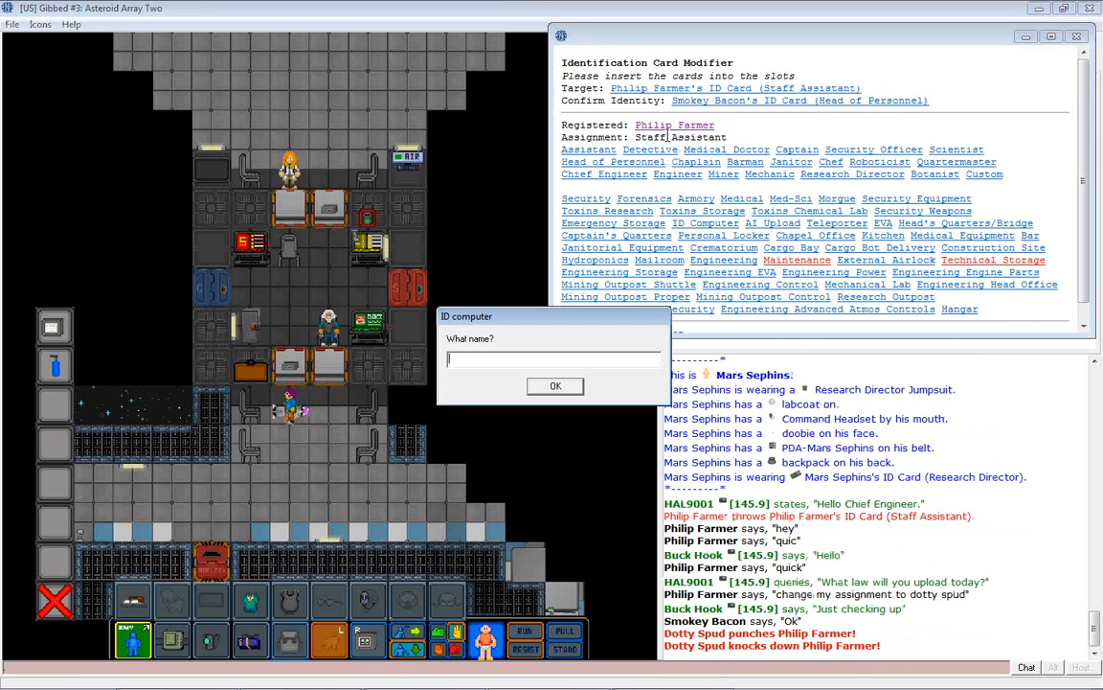
type("Ph")
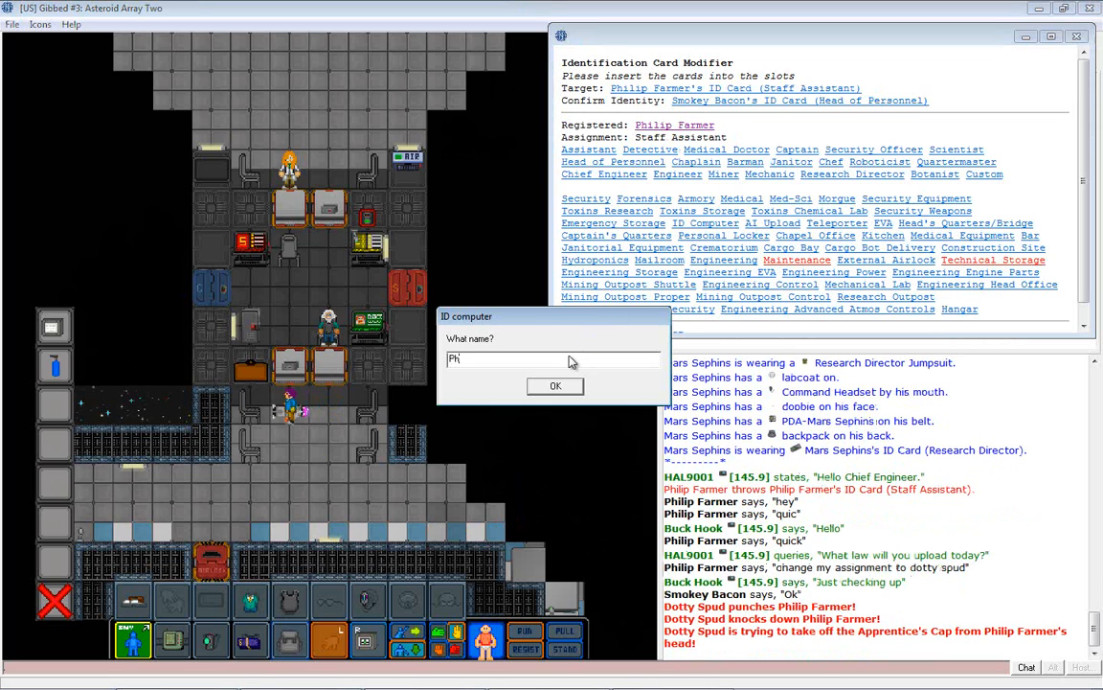
left_click(556, 385)
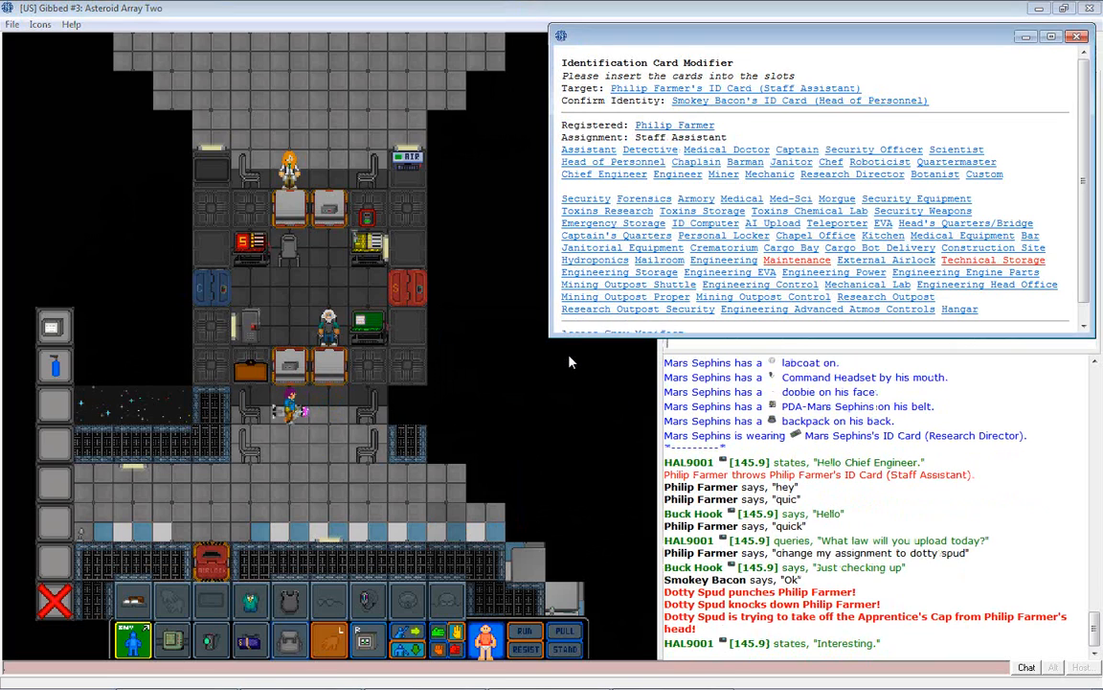
Give the card the custom assignment 'Dotty Spud', make it Mechanic, and eject it.
left_click(985, 174)
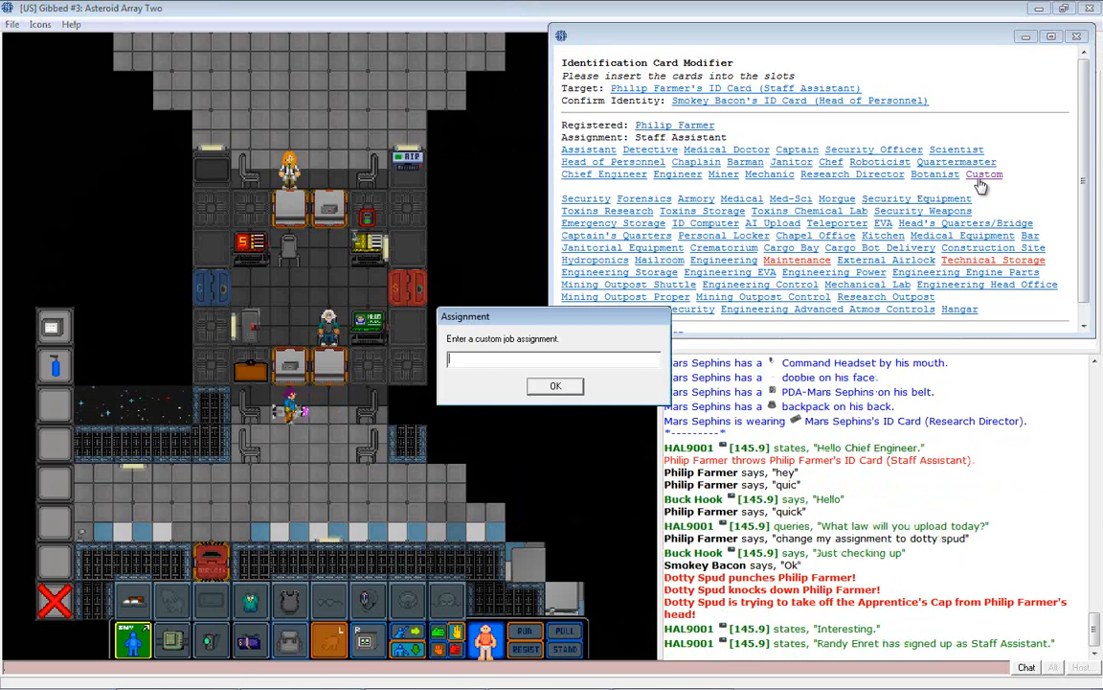
type("Dotty Sp")
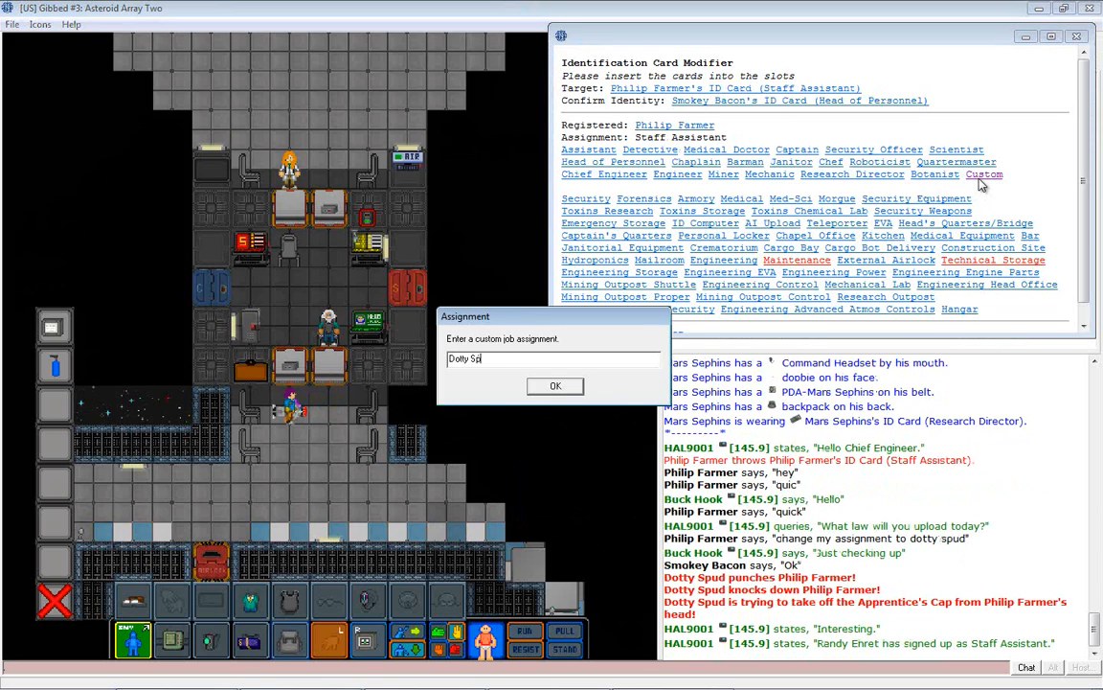
left_click(555, 385)
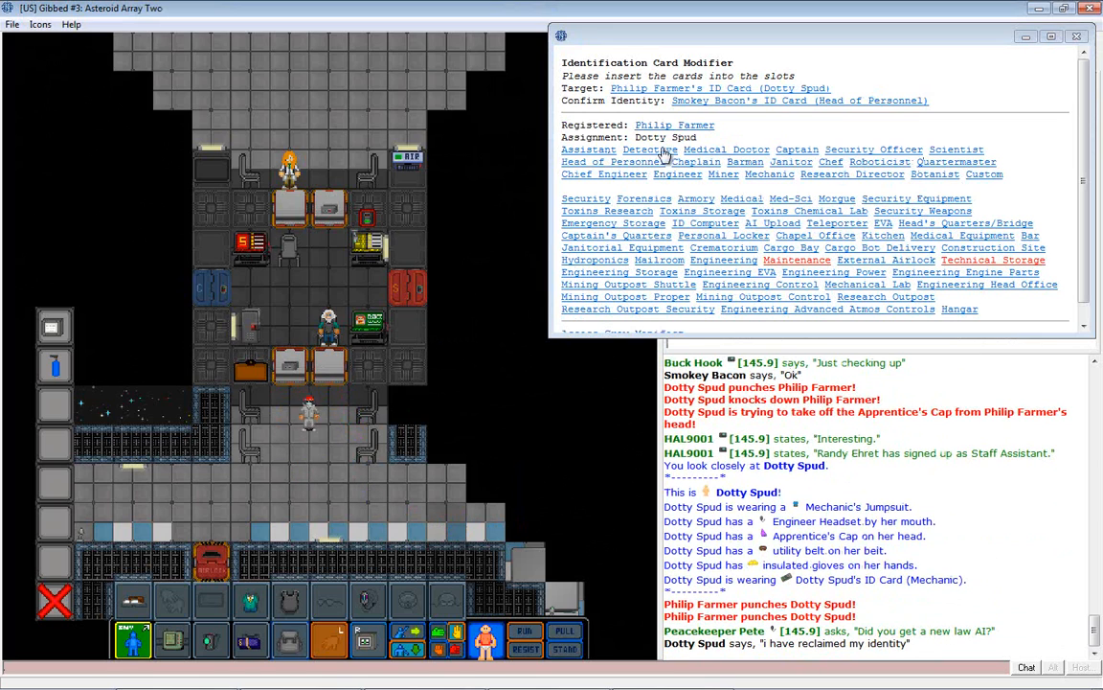
left_click(768, 174)
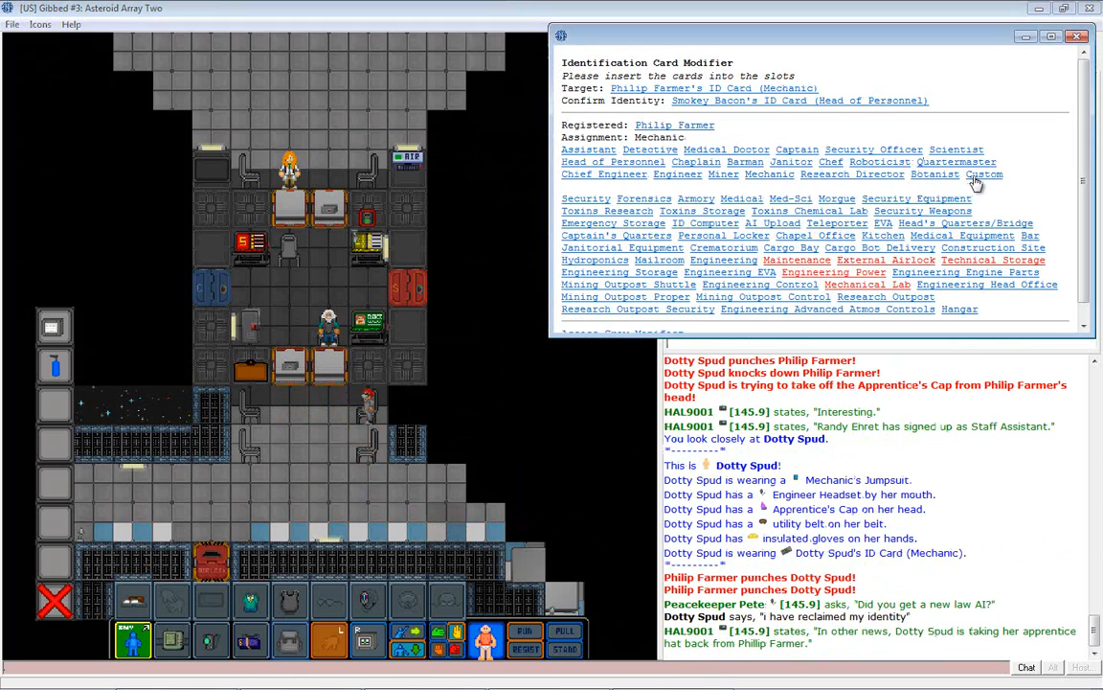
left_click(984, 174)
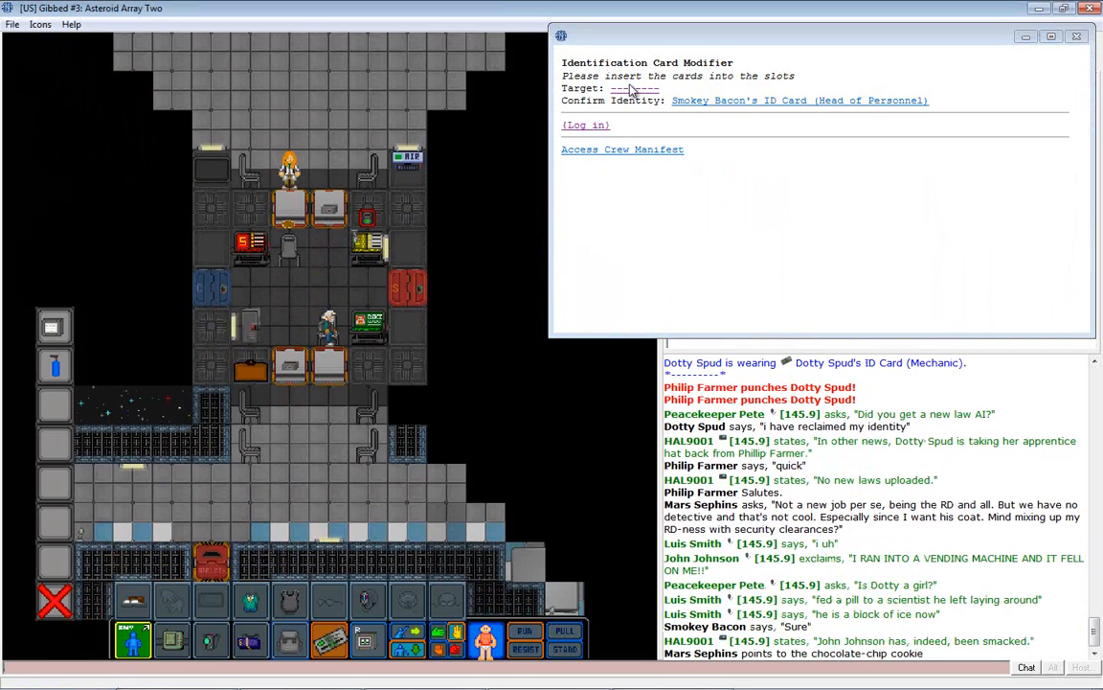
Insert Mars Sephins's Research Director ID card into the modifier's Target slot.
left_click(634, 88)
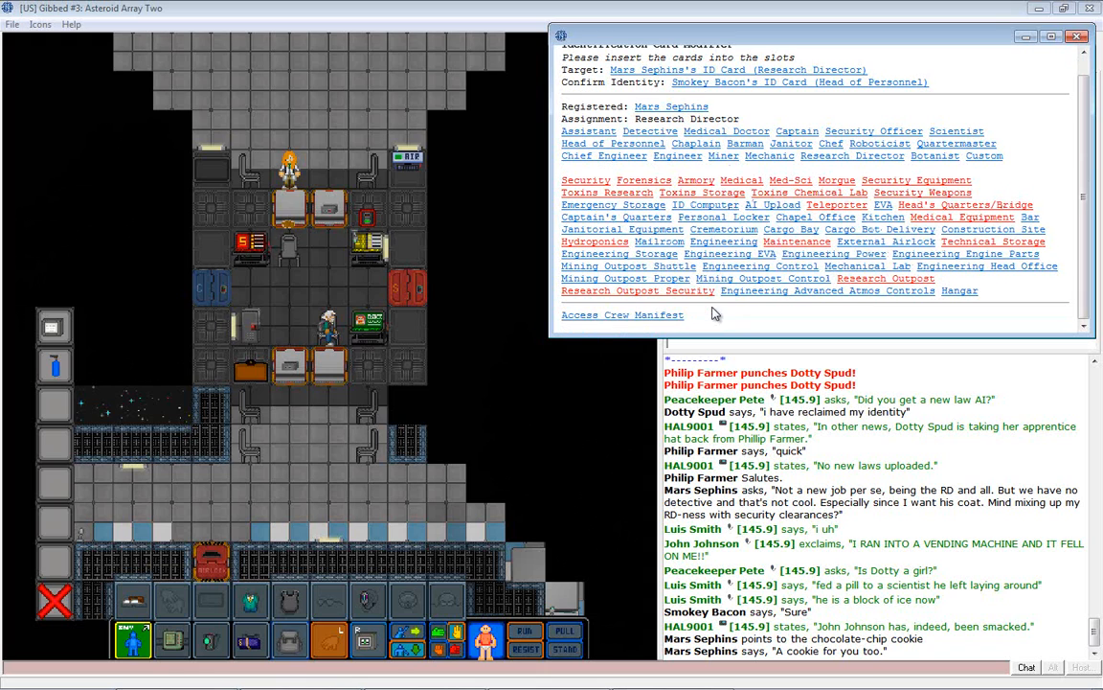
mouse_move(752, 207)
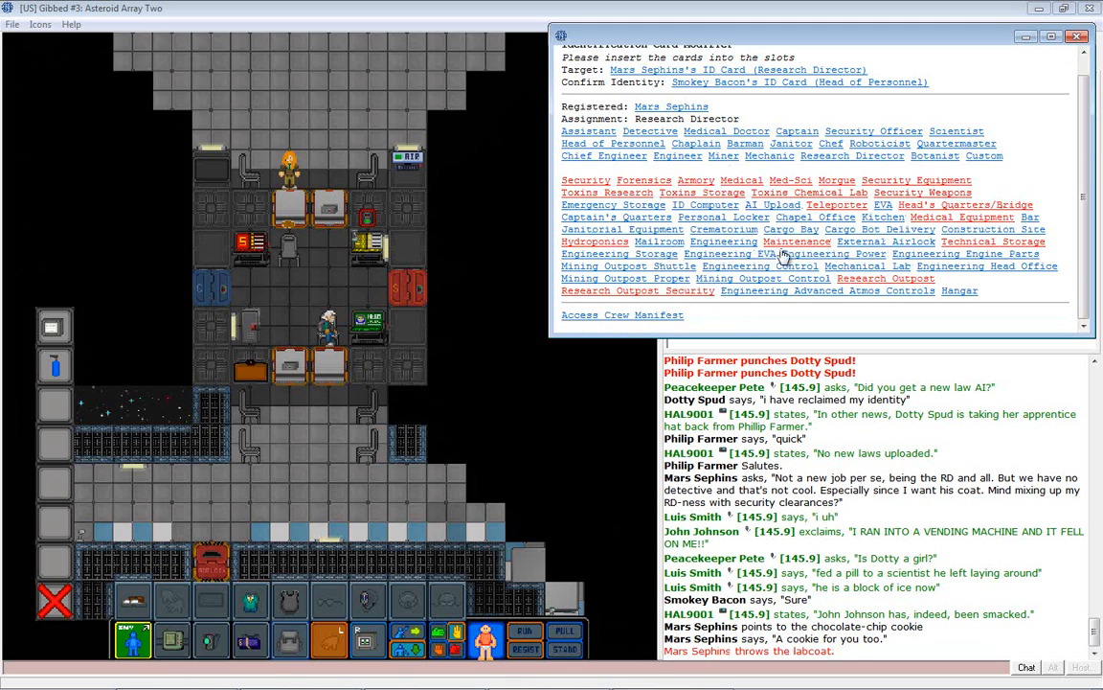
mouse_move(722, 96)
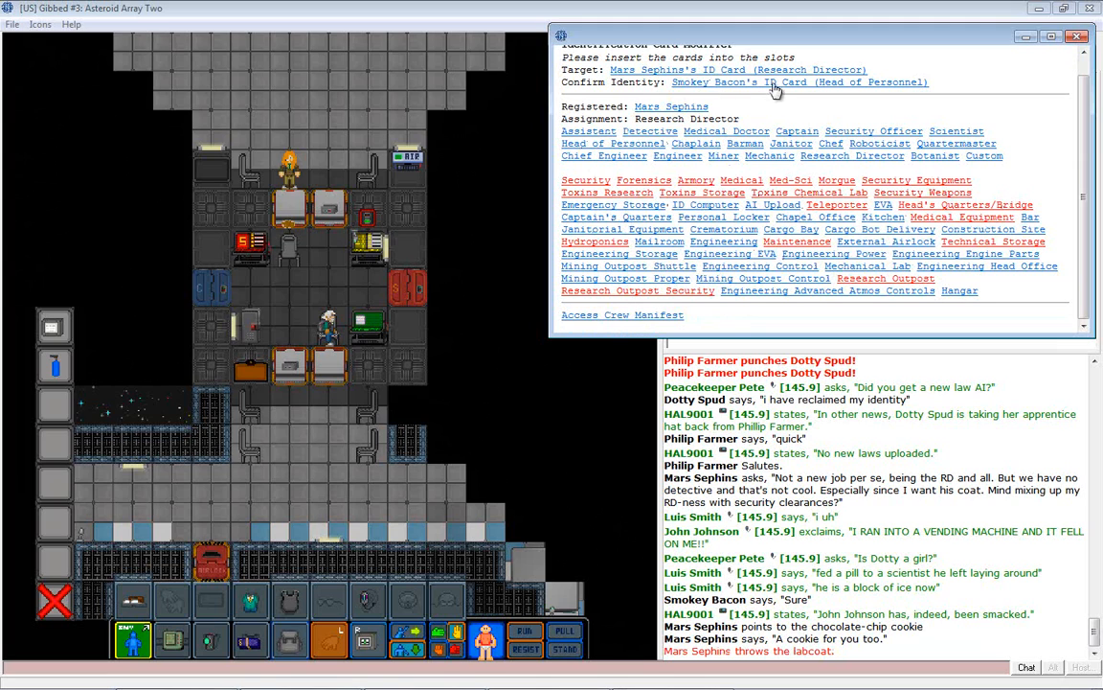
Set the card's custom assignment to a combined Research Director and Detective title.
left_click(983, 155)
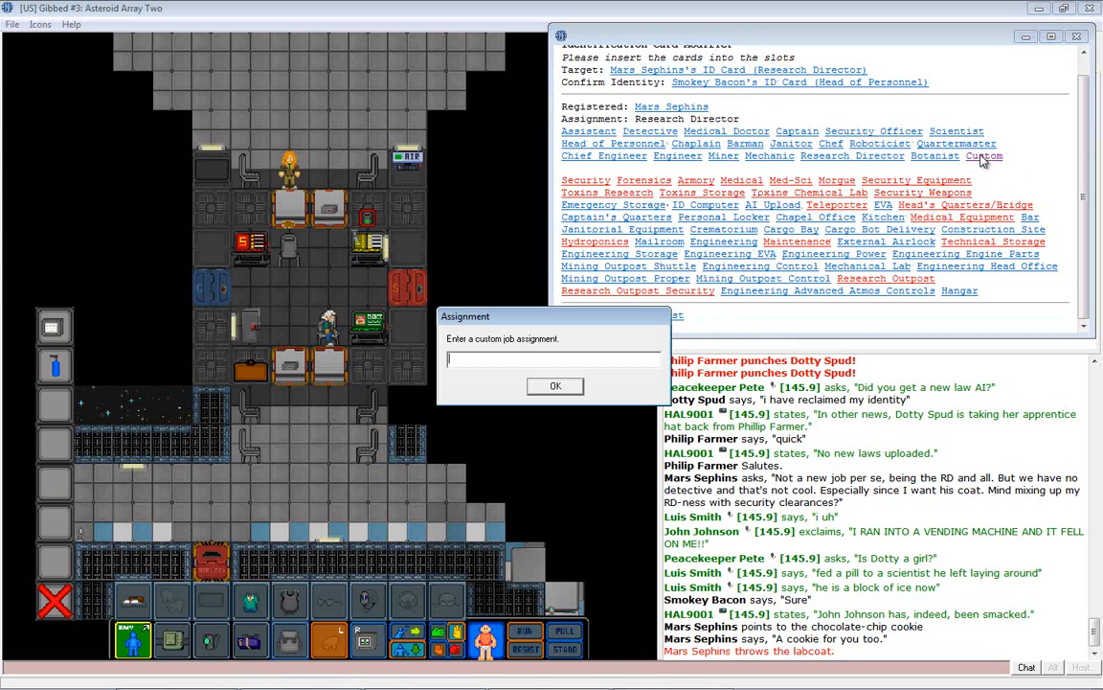
type("Research")
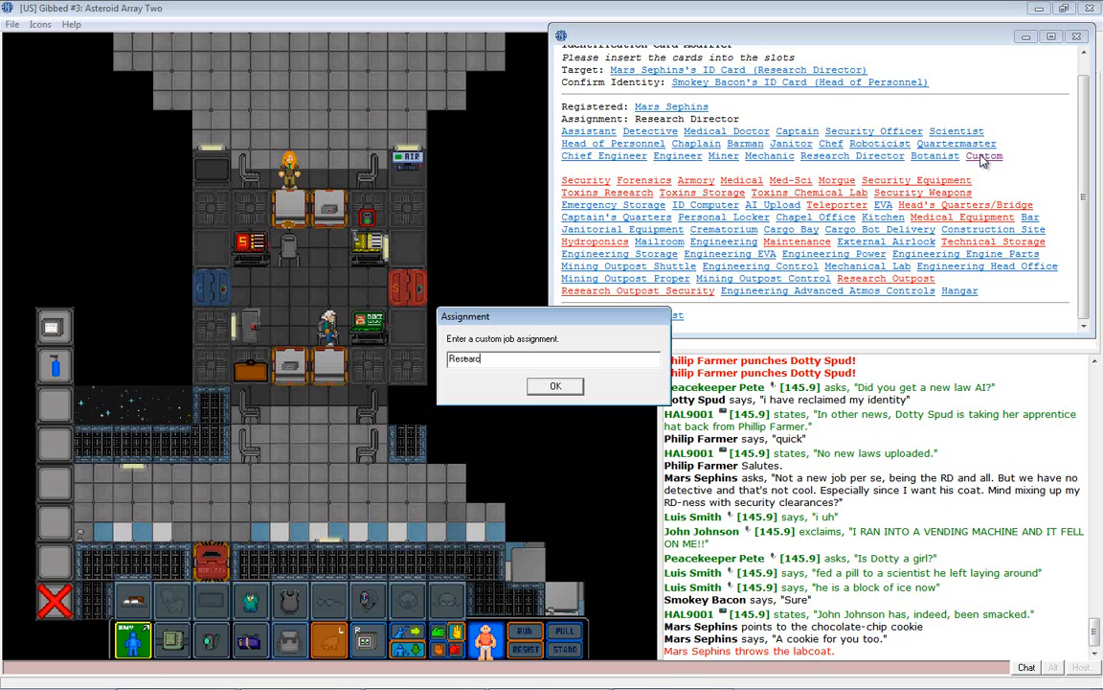
type("Detective Direc")
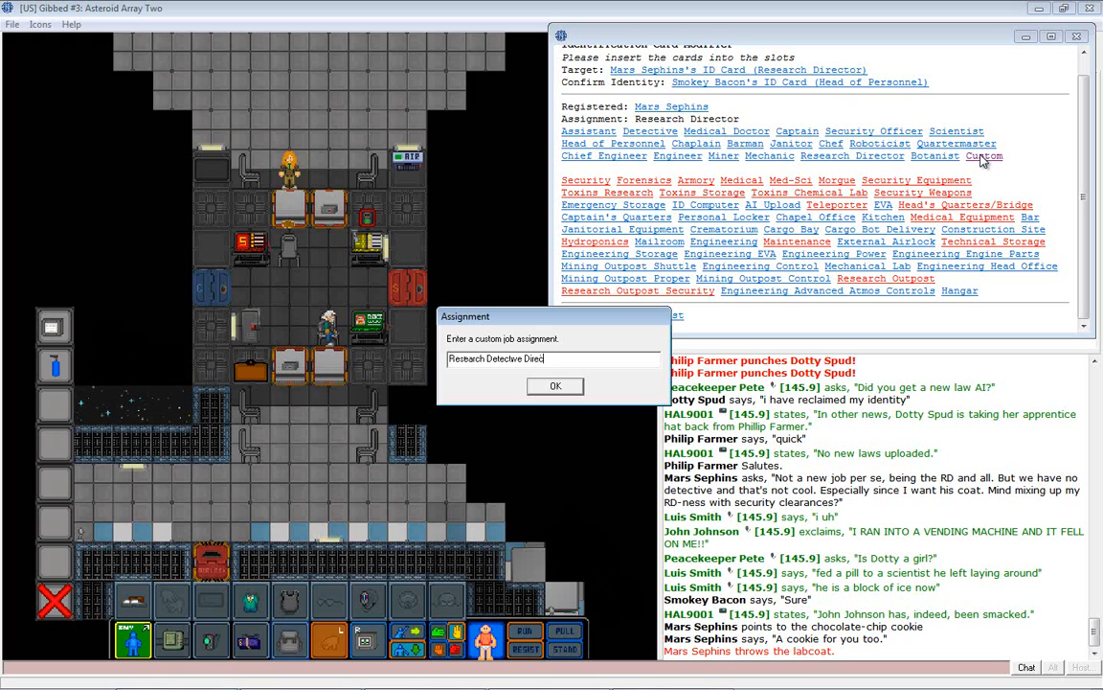
left_click(555, 385)
type("Thanks for the co")
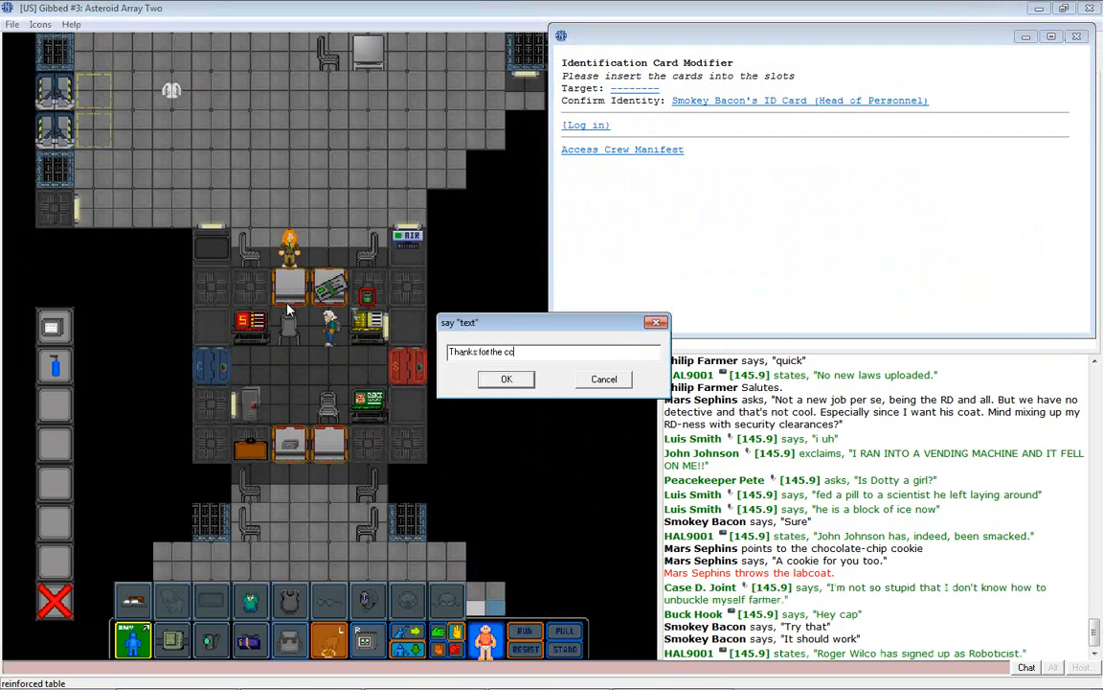
Send the 'Thanks for the cookie' message.
left_click(506, 378)
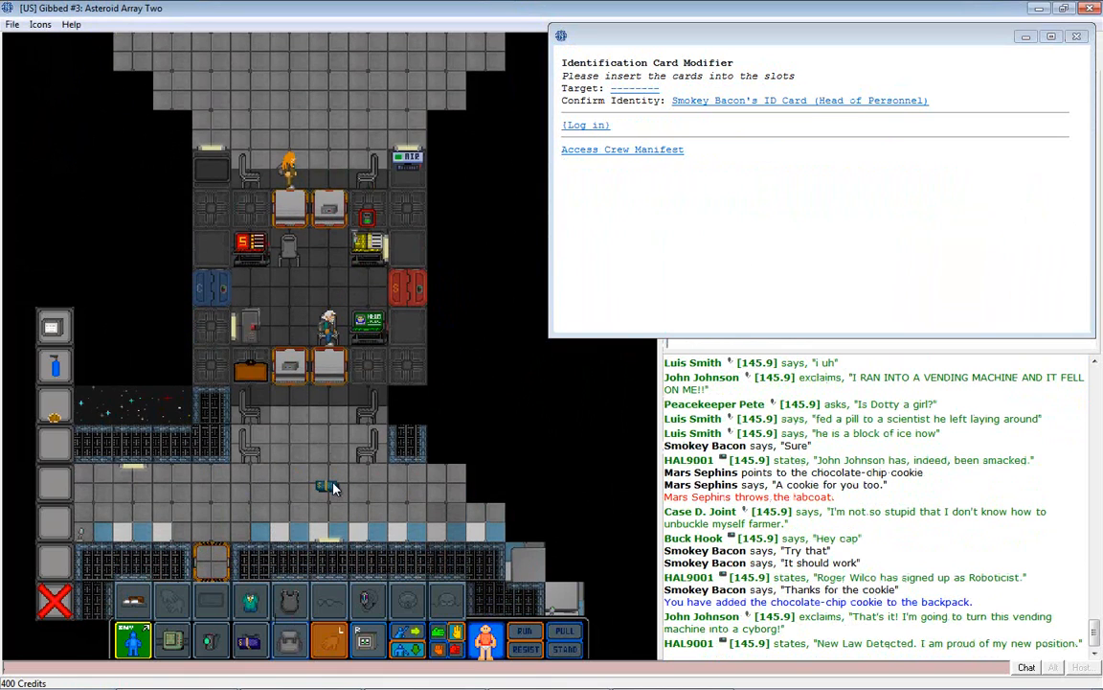
mouse_move(329, 477)
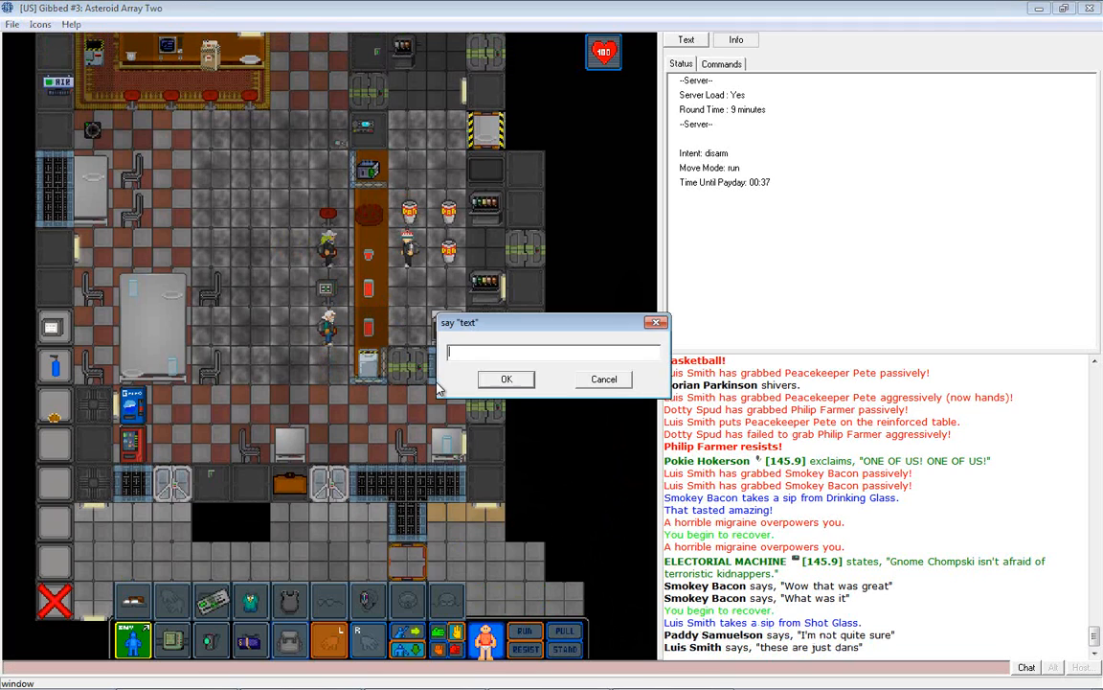
Say 'No wonder they're so good' to the bar crowd.
type("No wonder they're so gd")
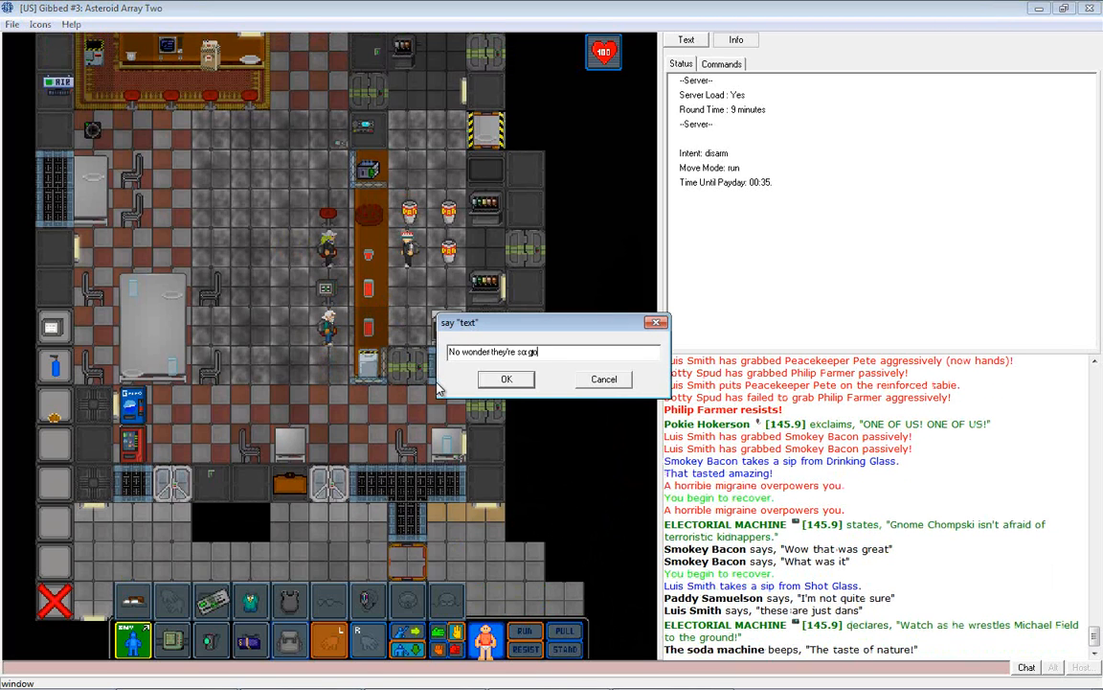
left_click(506, 378)
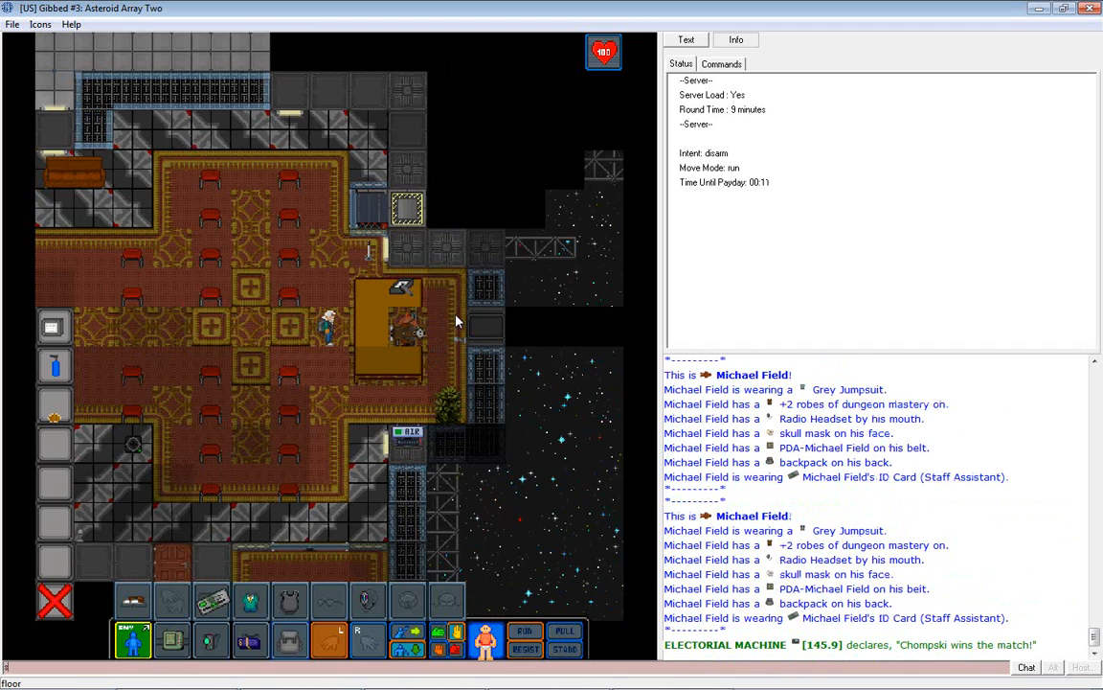
Say 'Hello Chompski' and start typing 'Where did he file his election…'.
type("Hello Cho")
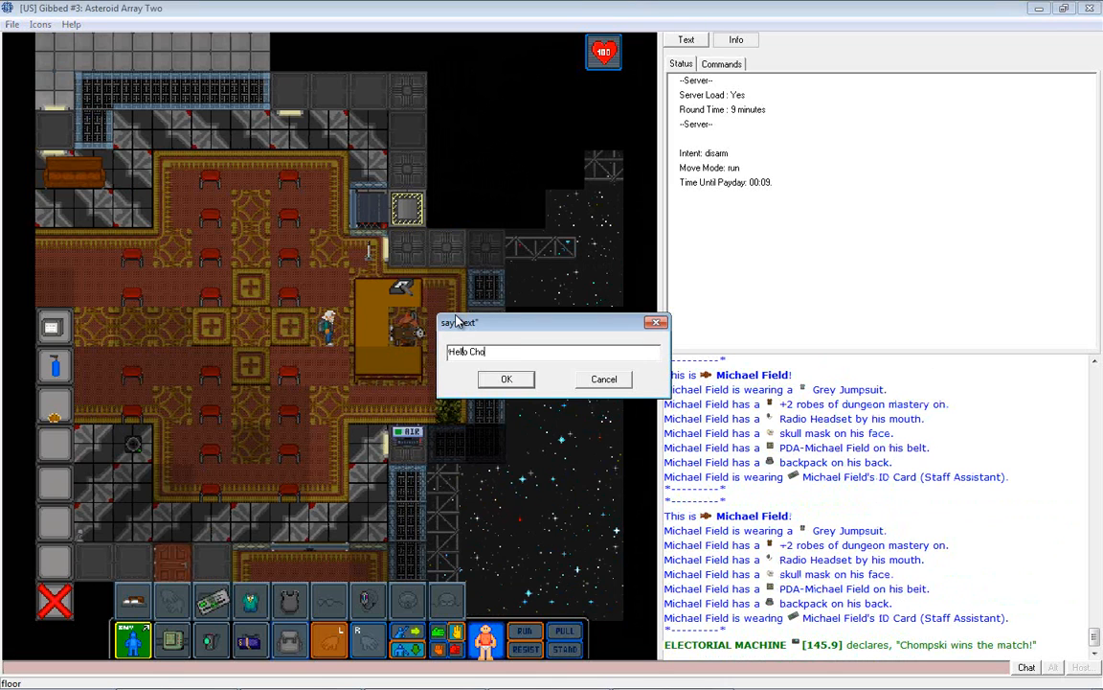
left_click(506, 379)
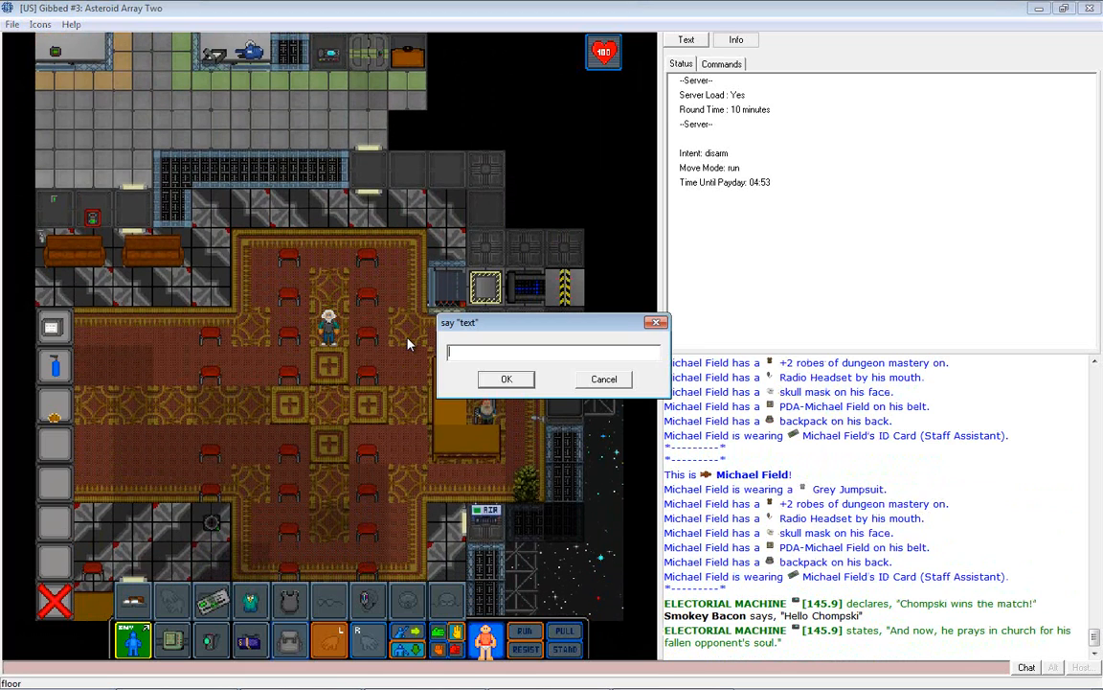
type("Where did")
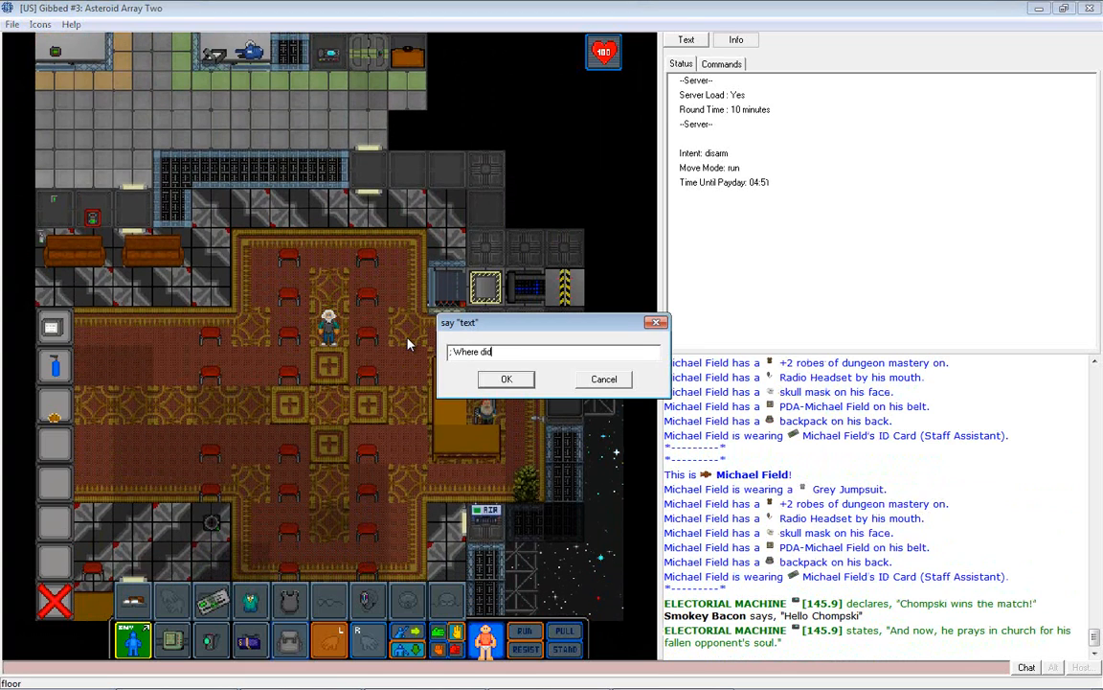
type("he file his elect")
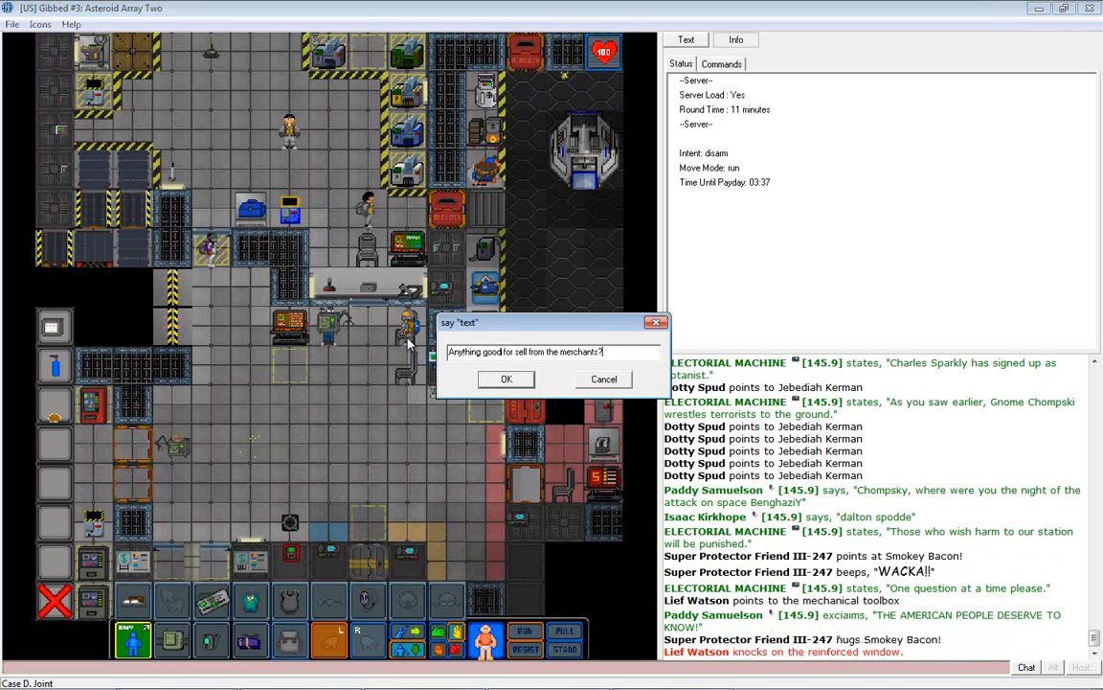
Send the question about merchant goods, then the money offer, to nearby crew.
left_click(506, 378)
type("Let me know and I might give you guys enough money")
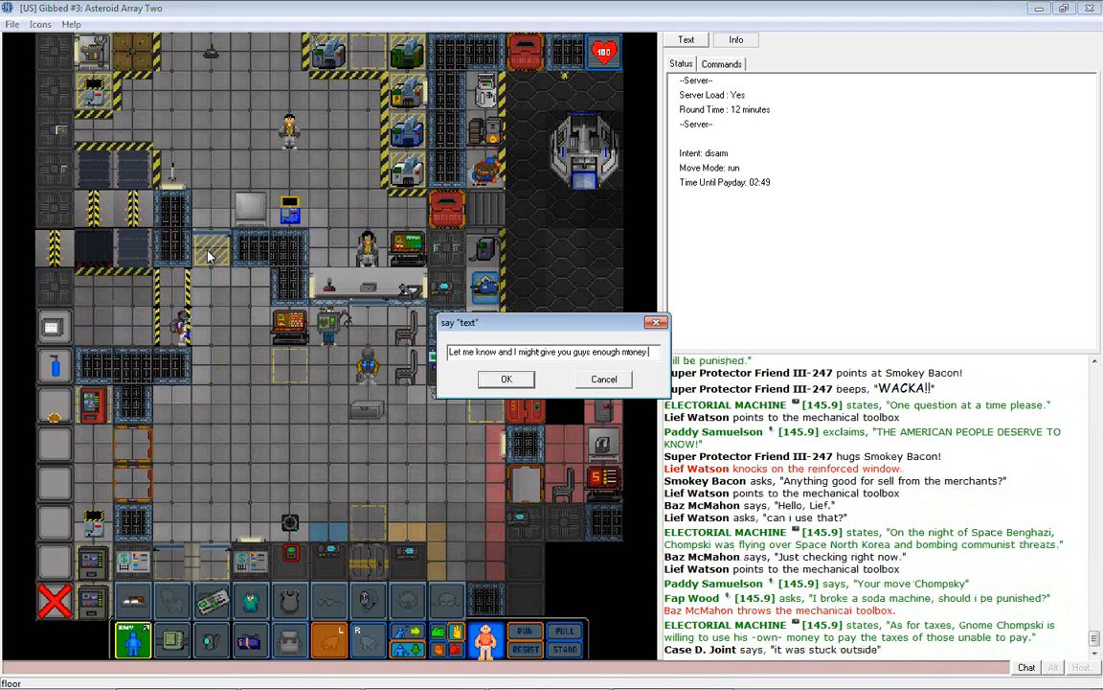
left_click(506, 378)
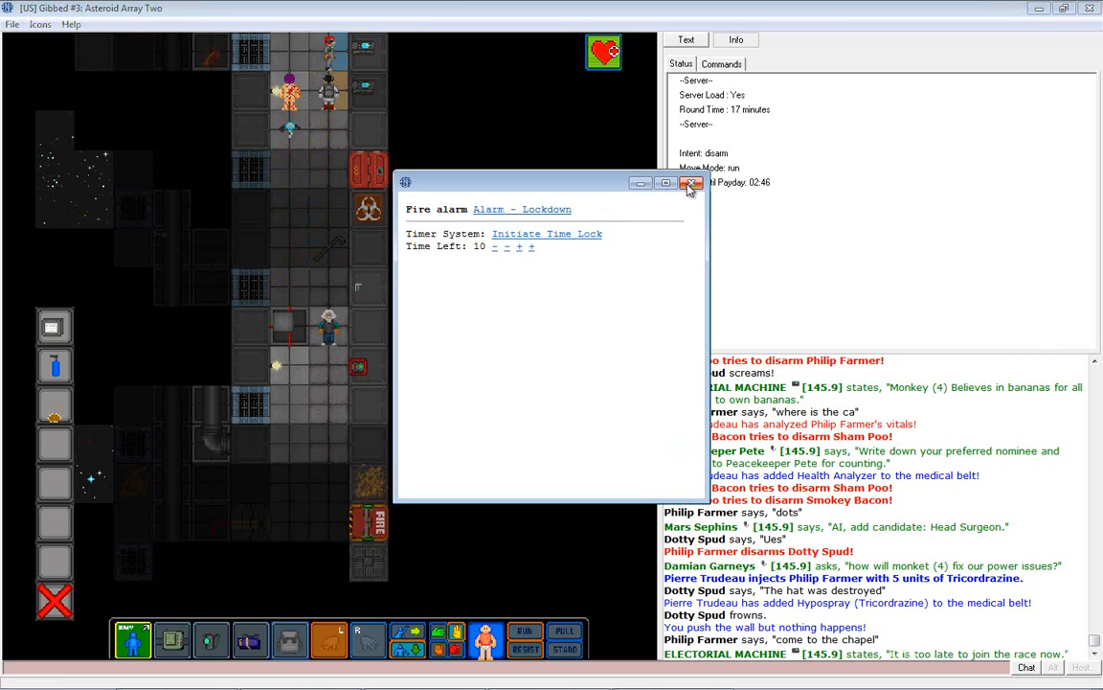
Close the Fire alarm lockdown and time-lock panel.
left_click(692, 182)
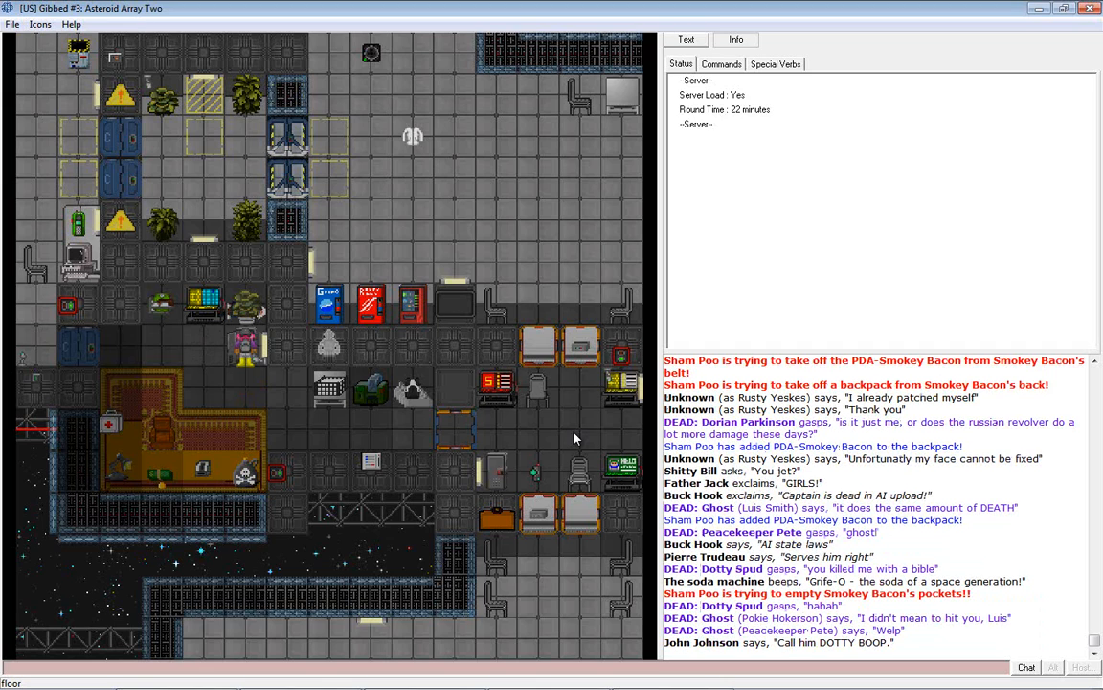
Scroll down twice while the character heads to the vending-machine lounge.
scroll("down", 3)
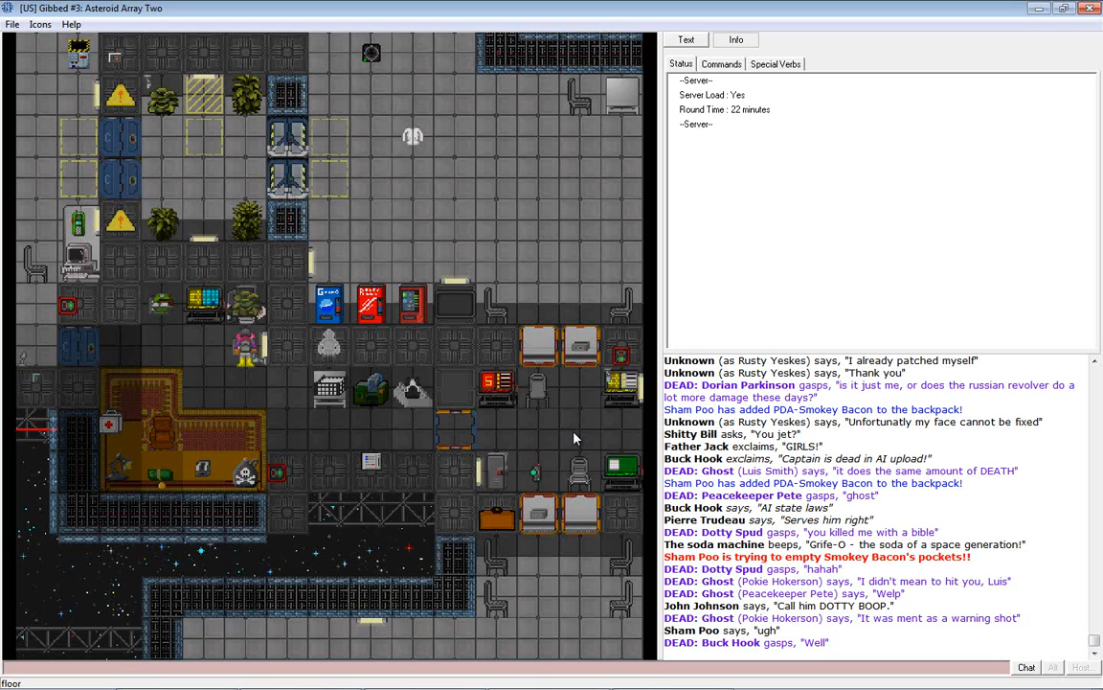
scroll("down", 3)
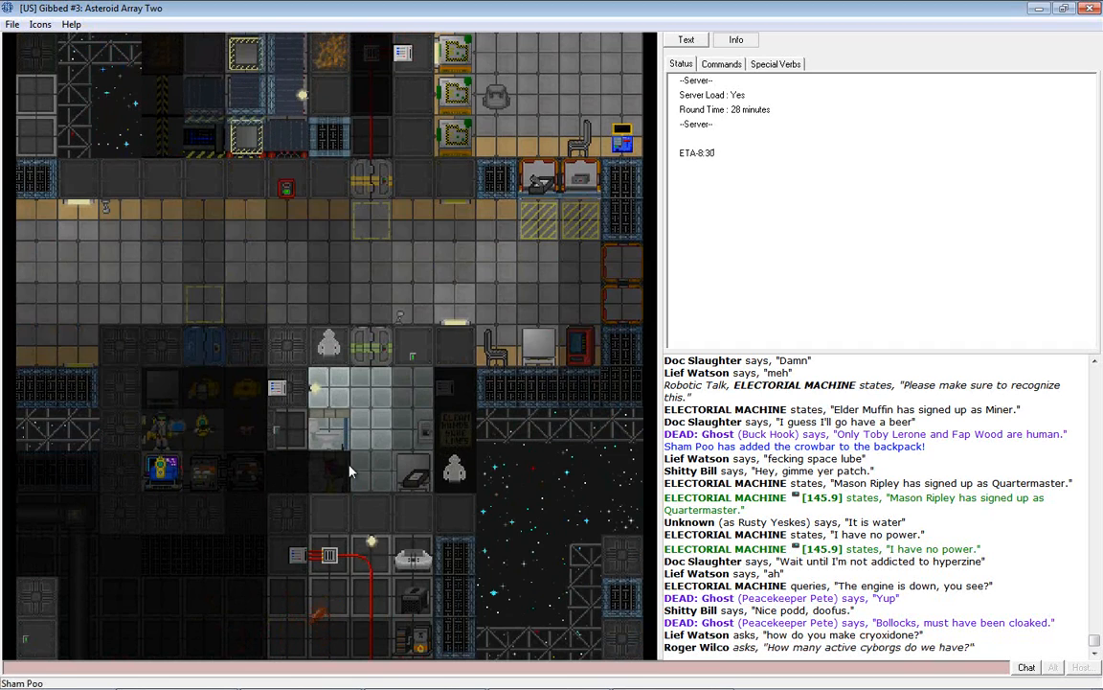
right_click(350, 469)
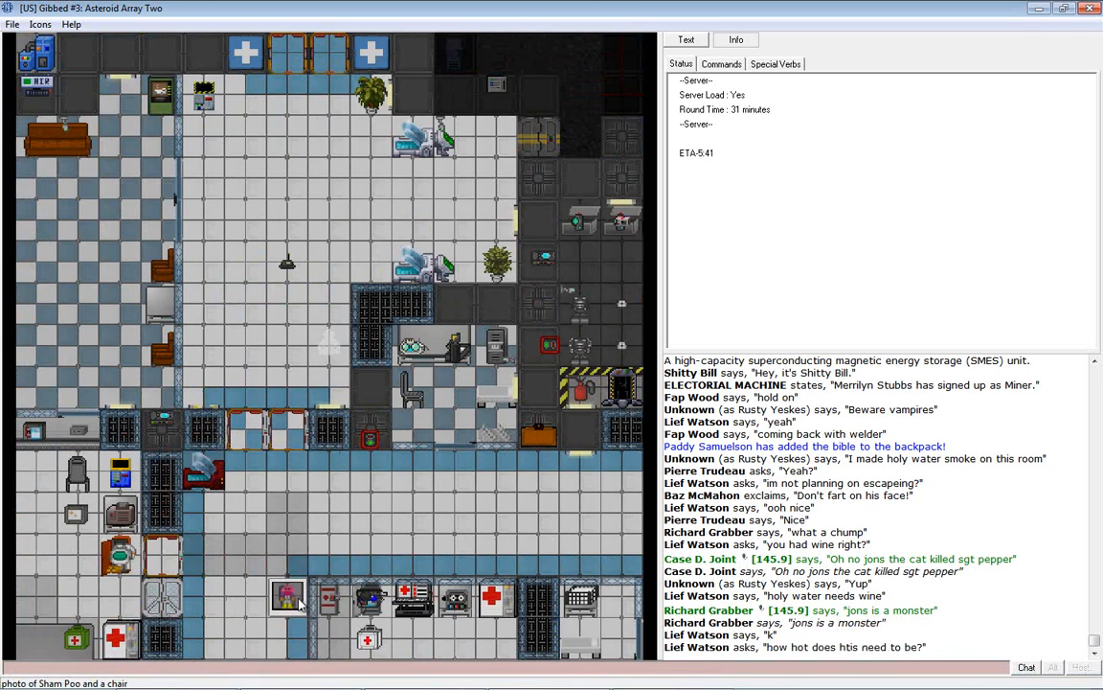
left_click(721, 63)
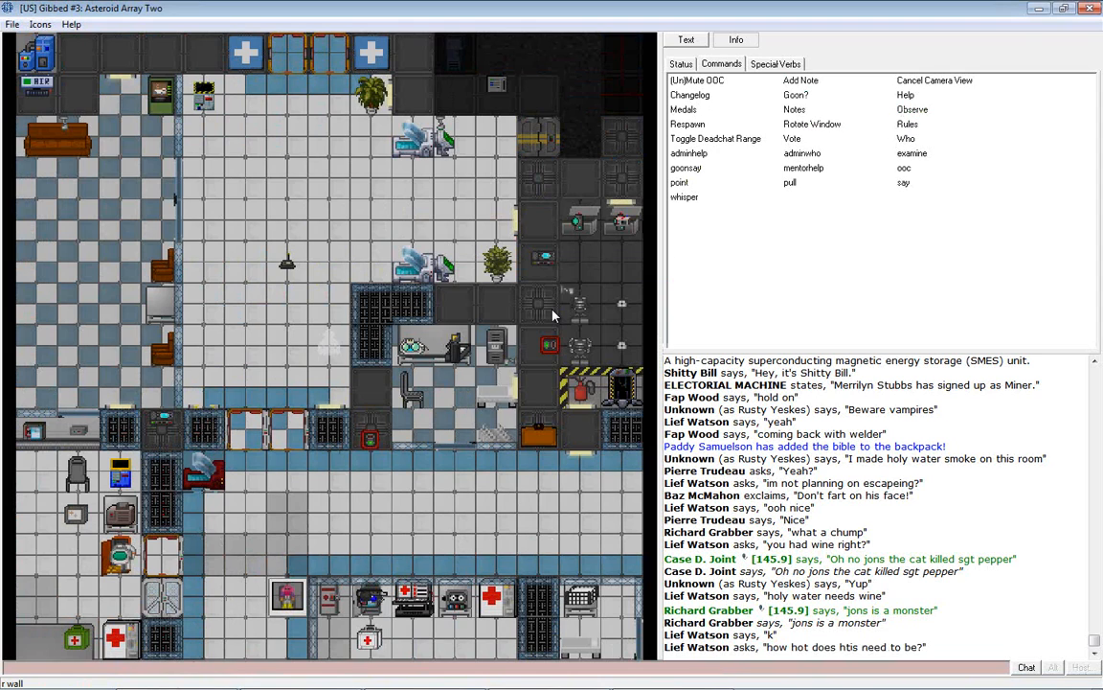
left_click(912, 109)
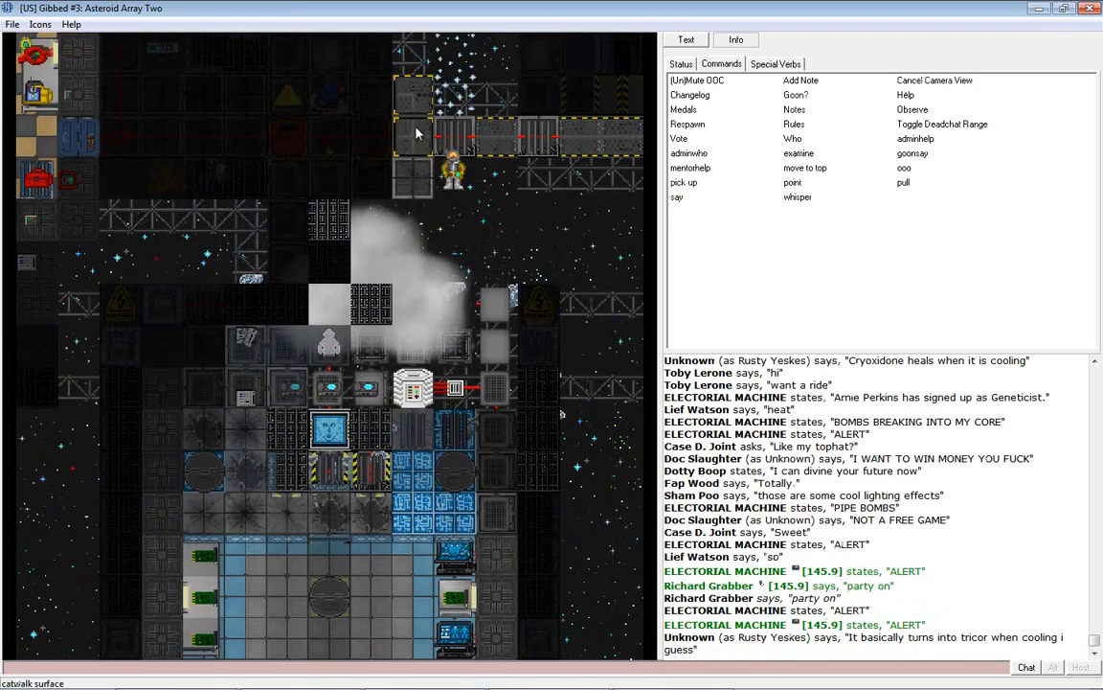
Examine the Unknown figure's tile, revealing insulated gloves and an oxygen jetpack.
right_click(434, 304)
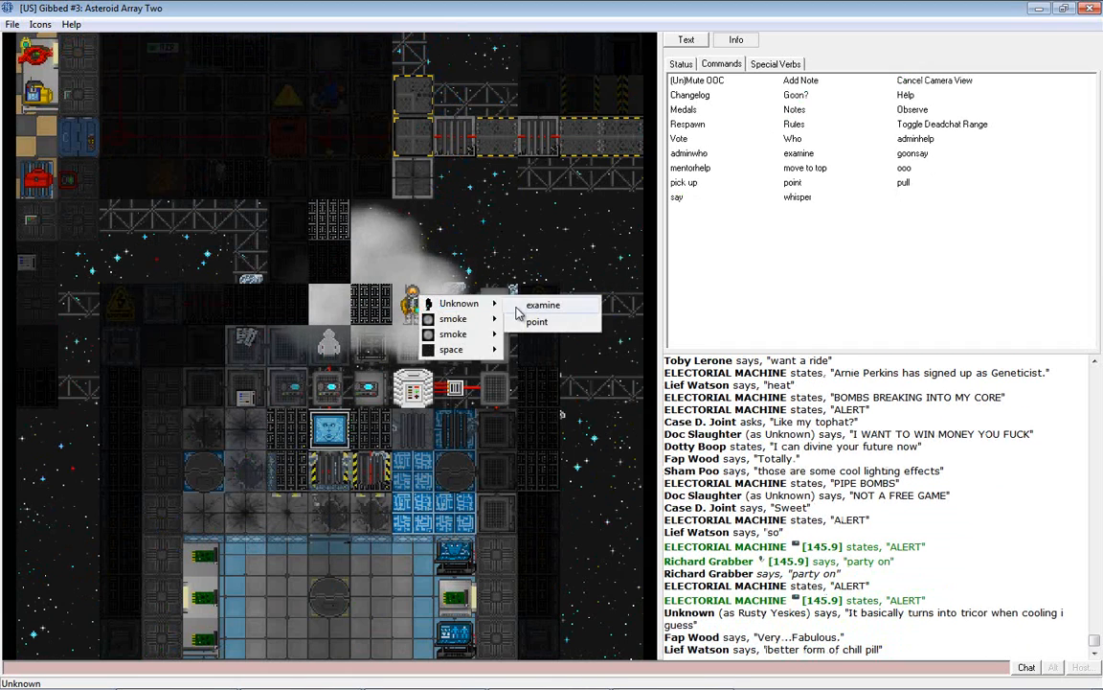
left_click(542, 305)
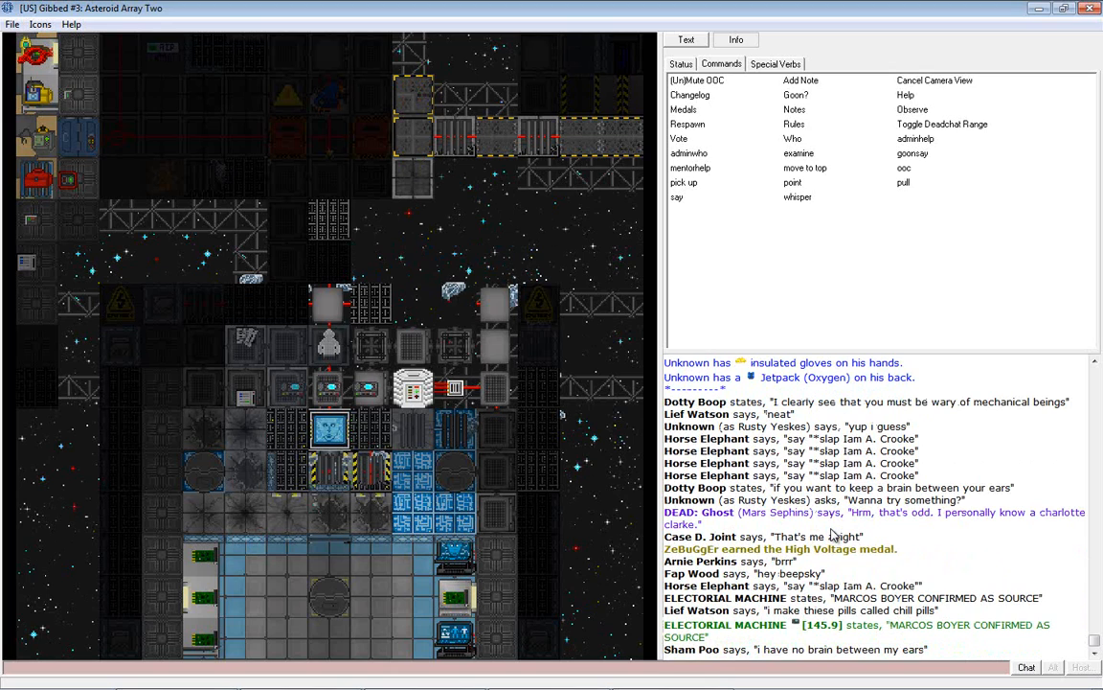
Move the ghost north onto the catwalk beside the Unknown figure.
scroll("down", 3)
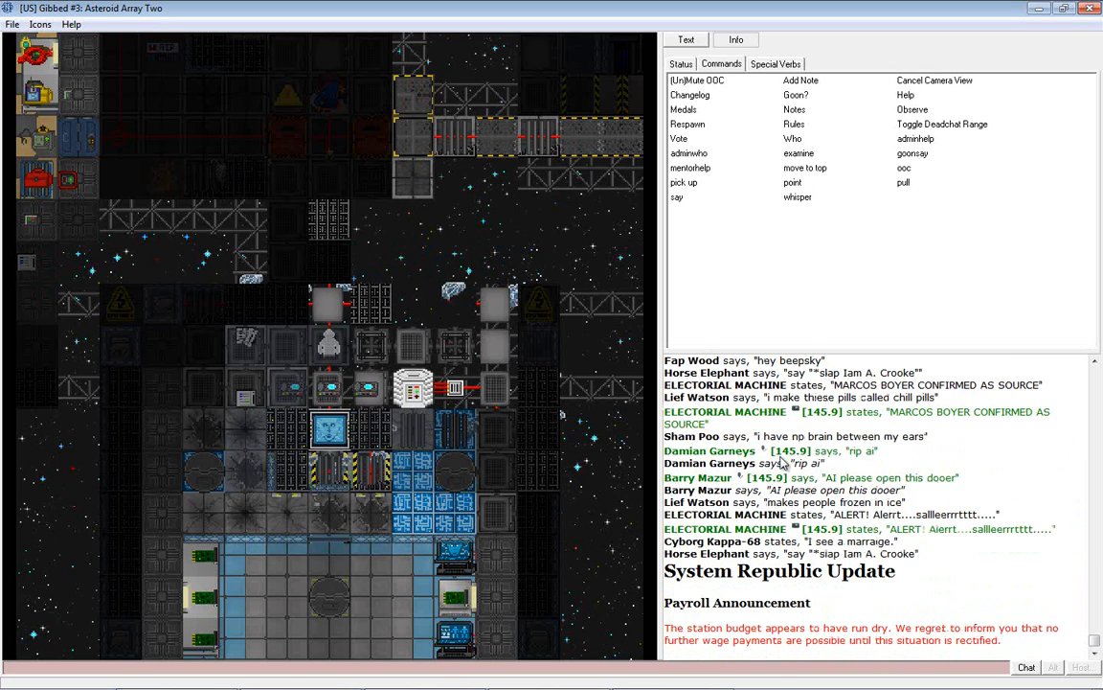
scroll("down", 3)
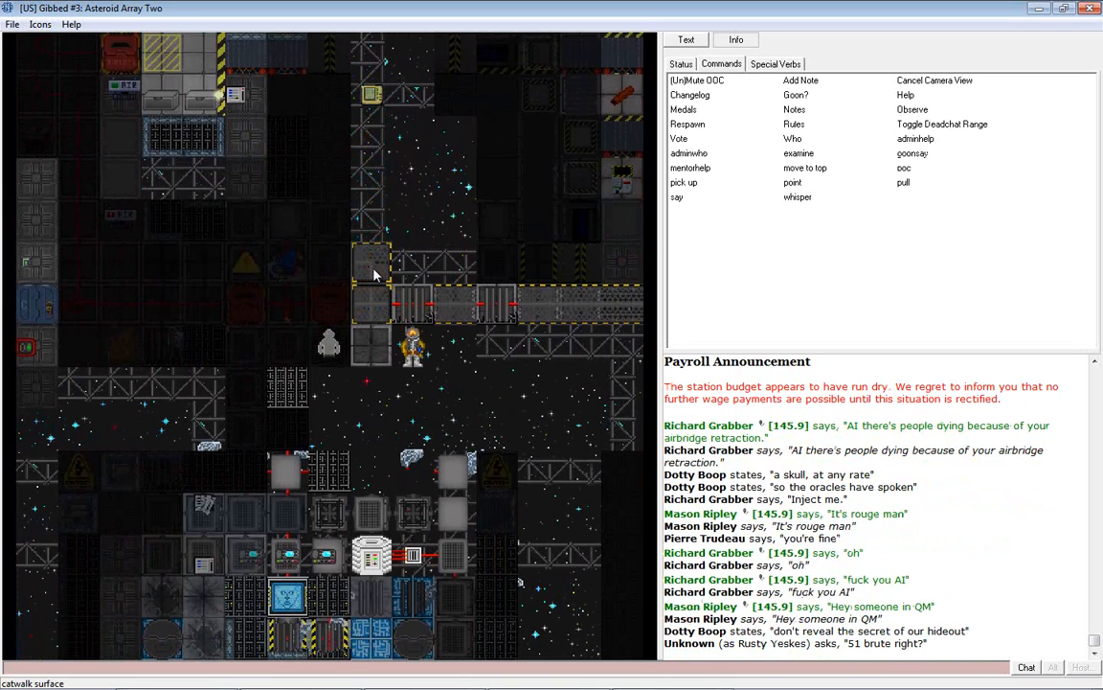
Follow the intruder south and watch chat as they hit the grille.
scroll("down", 3)
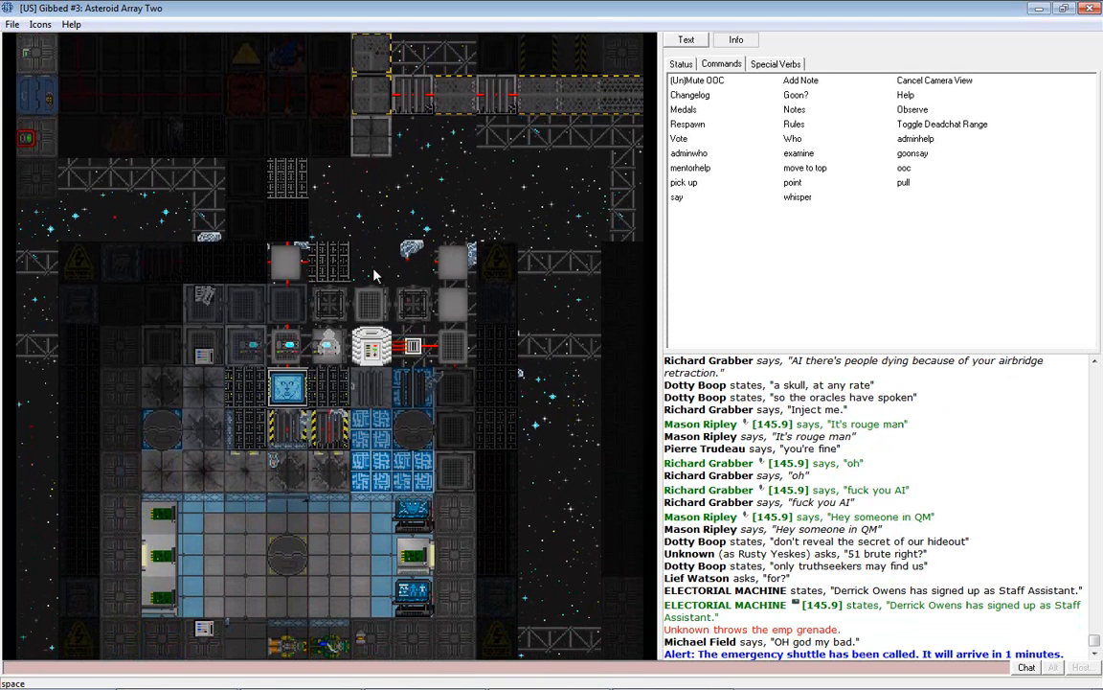
scroll("down", 3)
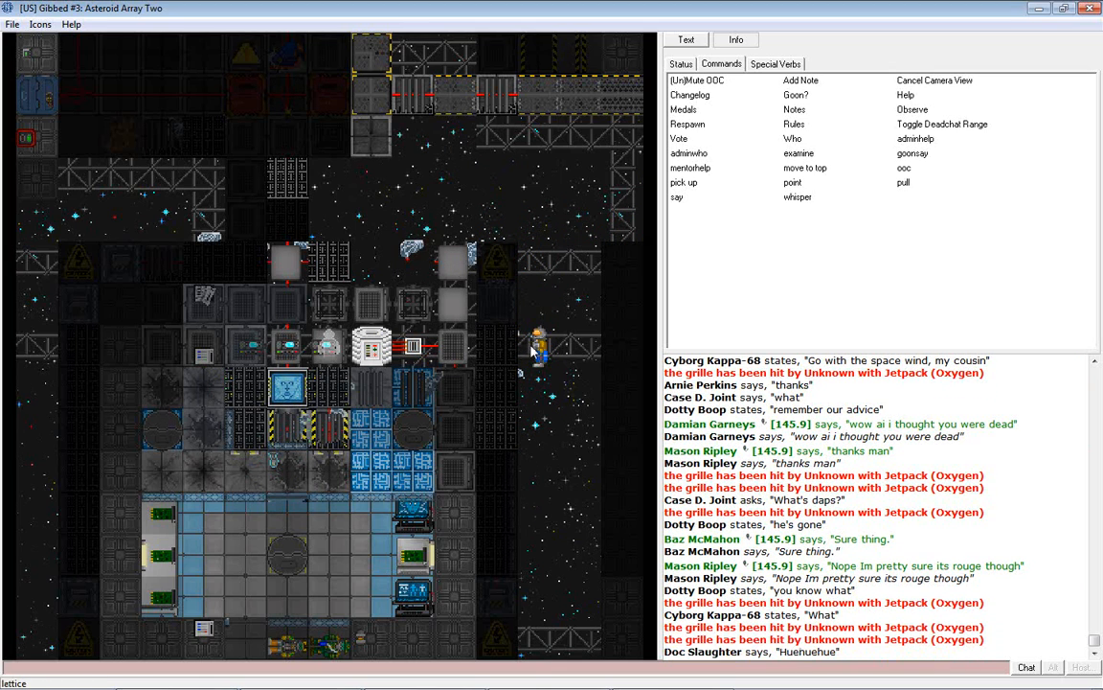
Switch the right-hand panel to the Status tab for round information.
scroll("down", 3)
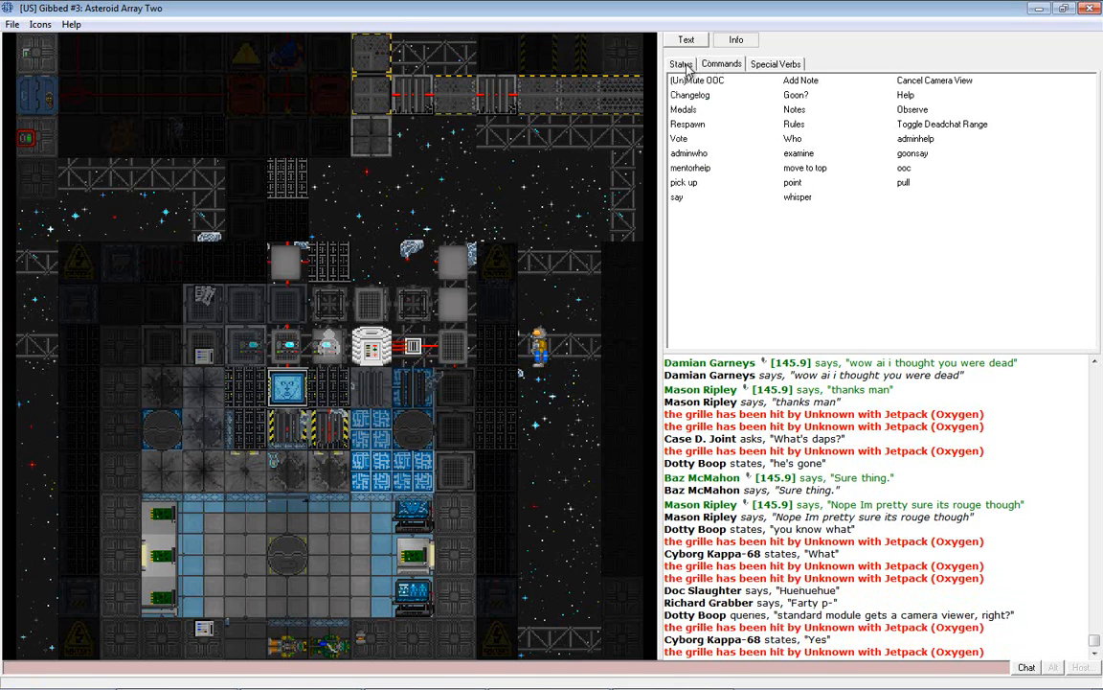
left_click(680, 63)
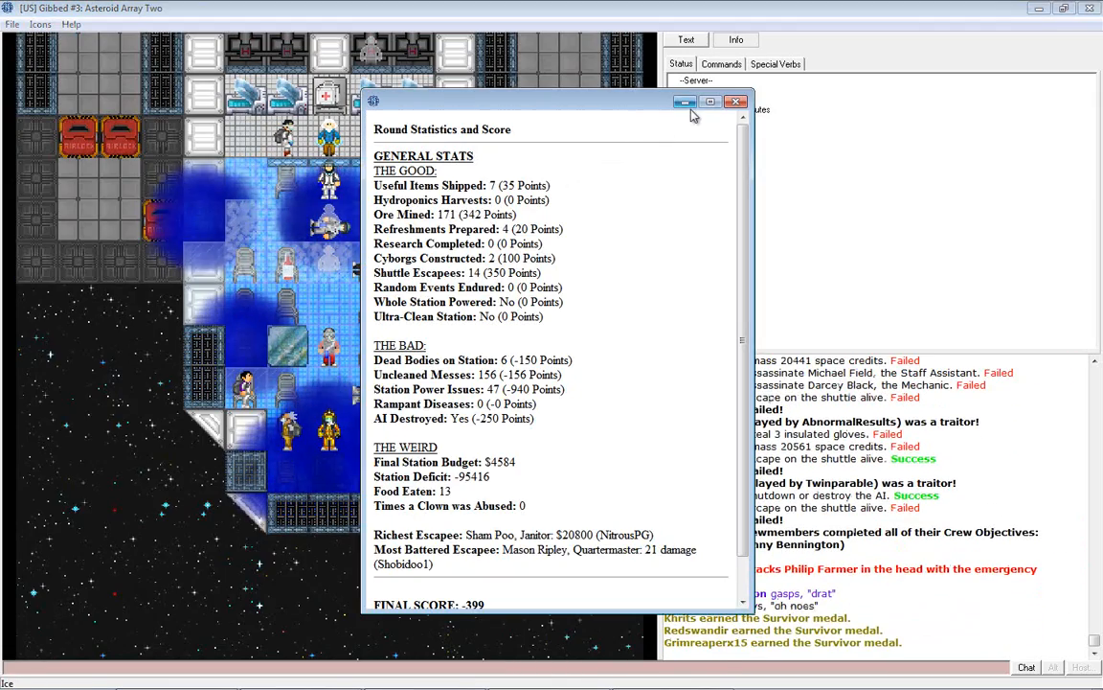
Minimize the Round Statistics and Score window to reveal traitor results in chat.
left_click(737, 102)
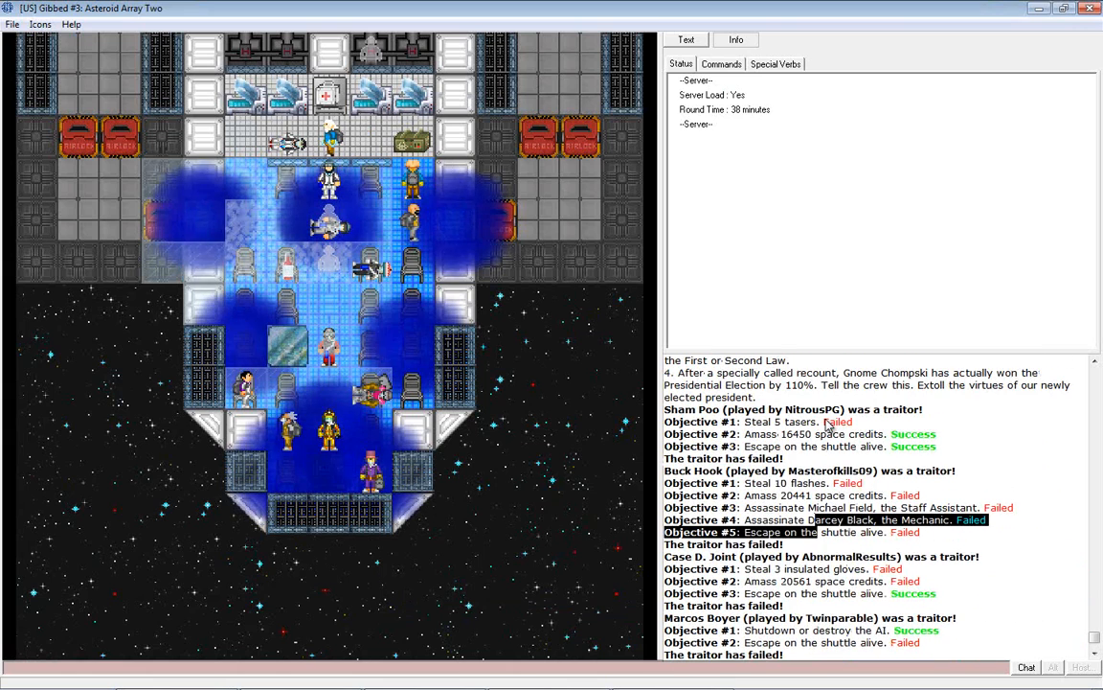